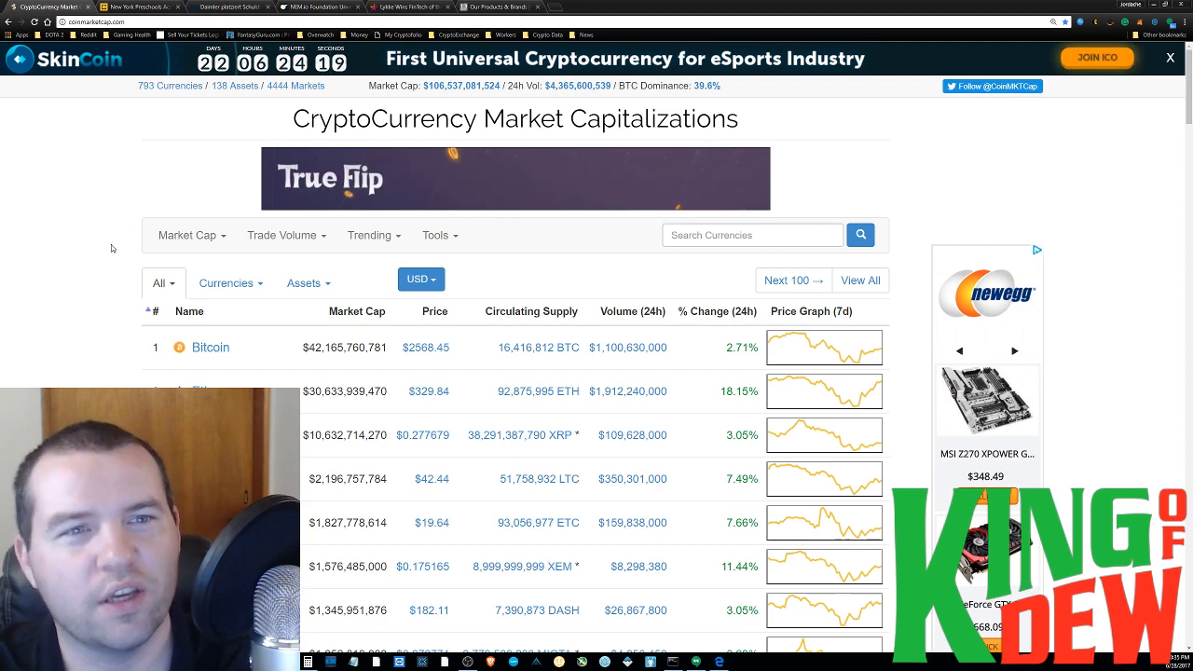
- Scroll down through the CoinDesk article on New York preschools accepting Bitcoin and Ether tuition
scroll(down, 3)
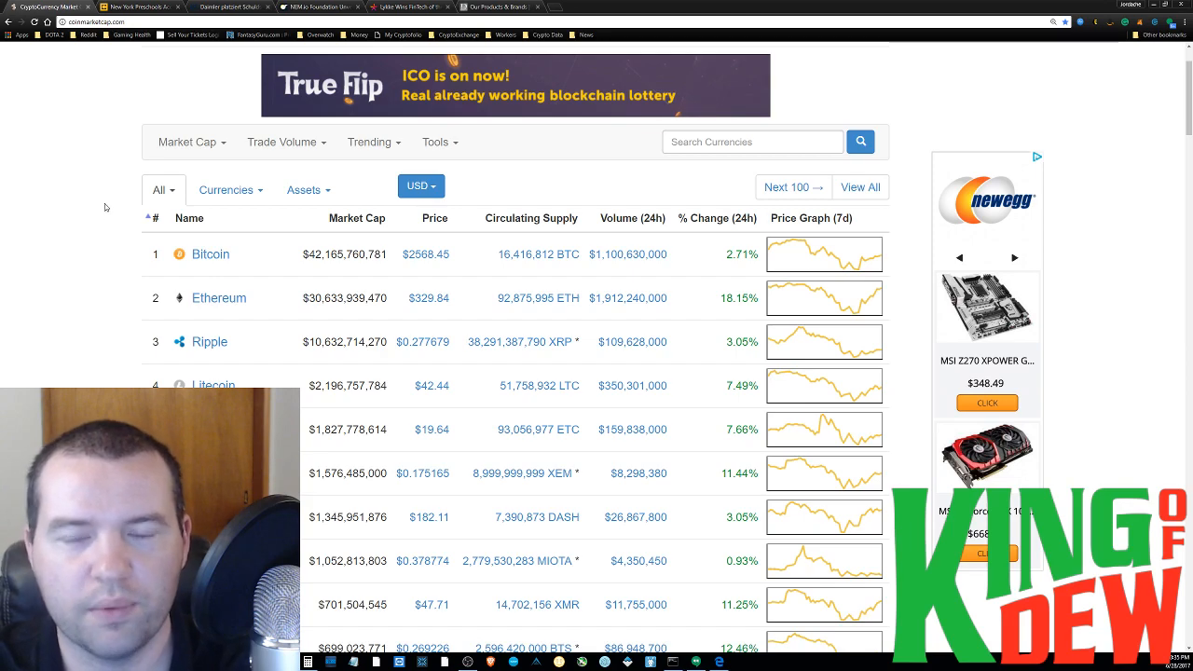
scroll(down, 3)
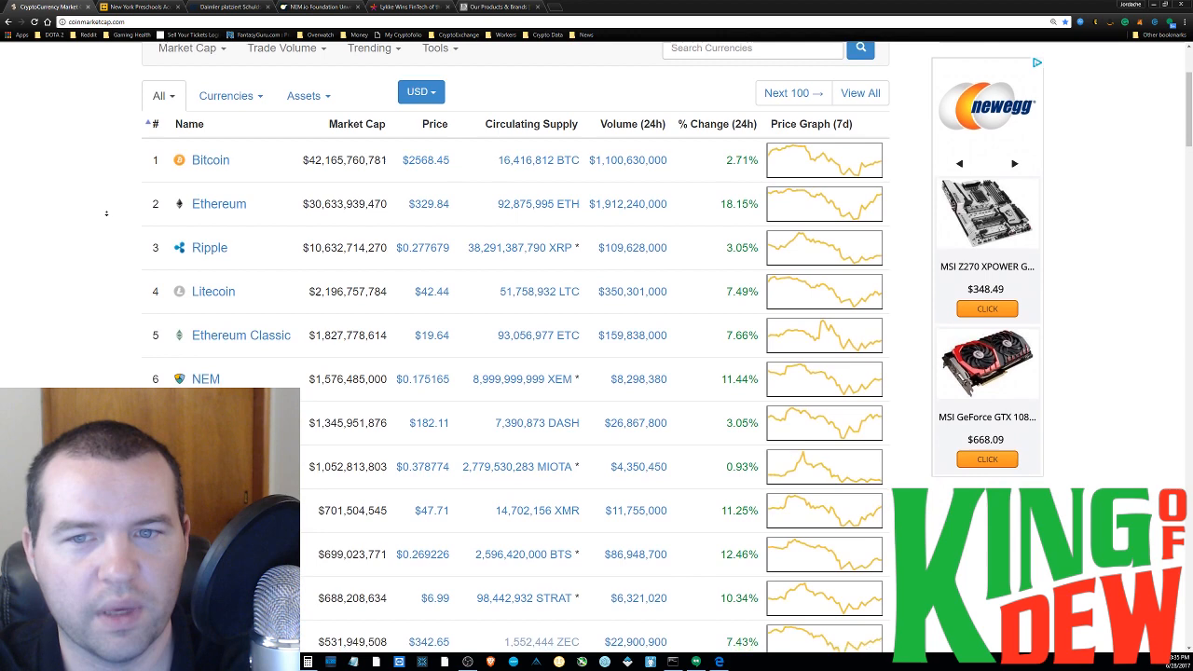
scroll(down, 3)
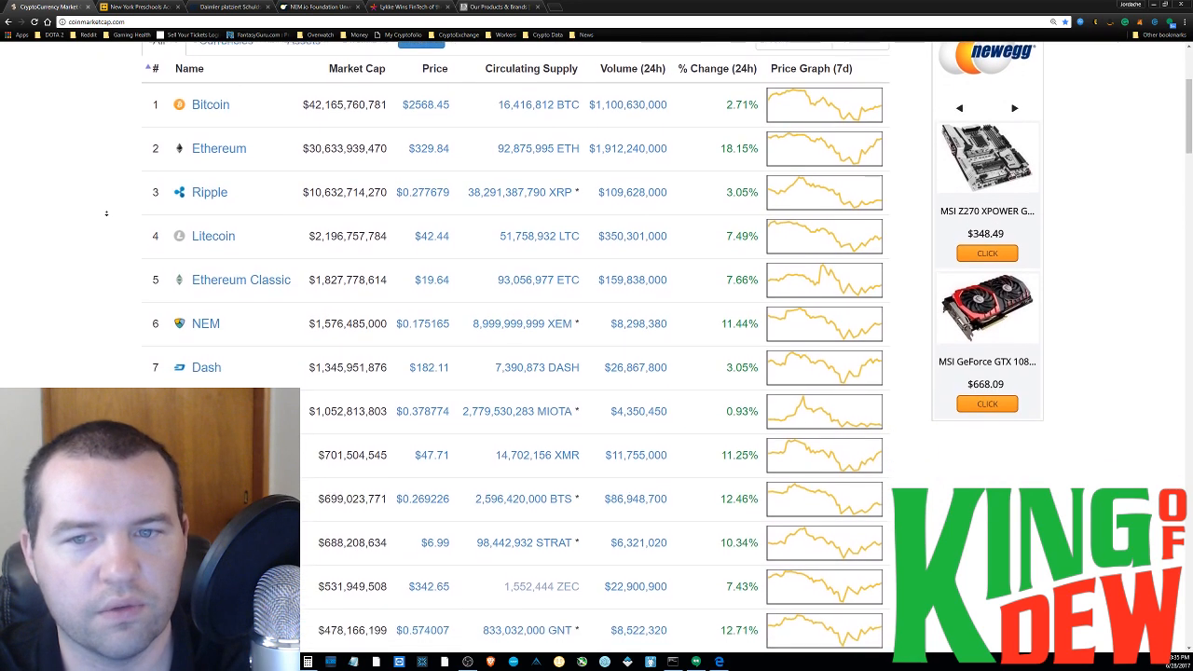
scroll(down, 3)
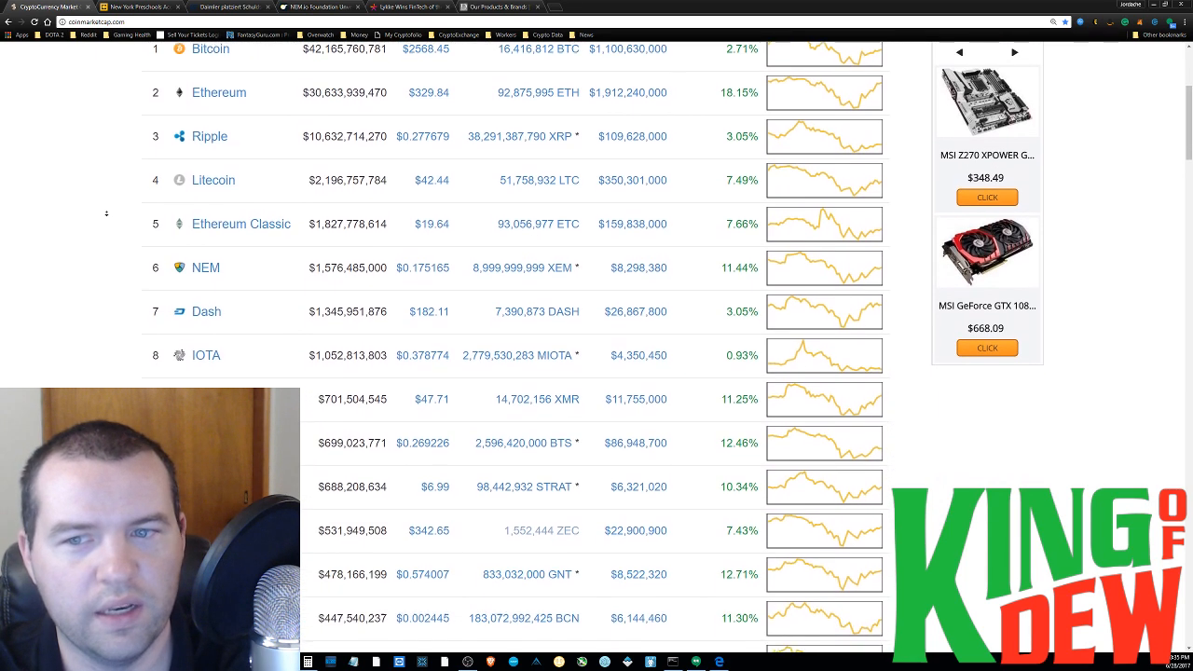
scroll(down, 3)
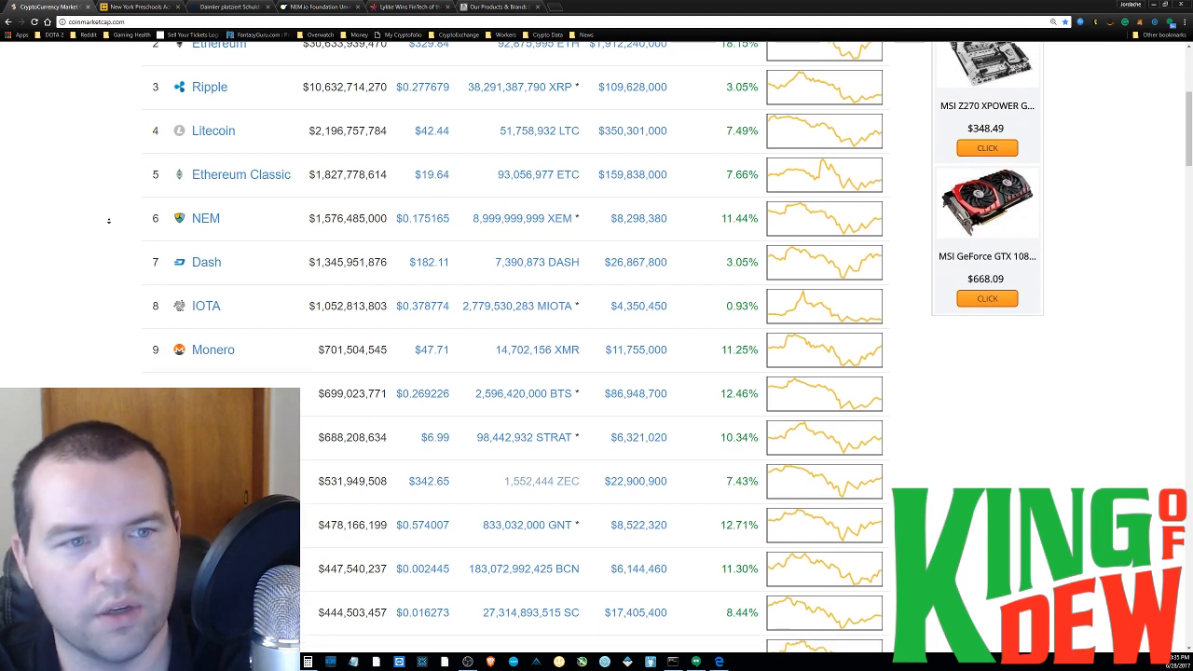
scroll(down, 3)
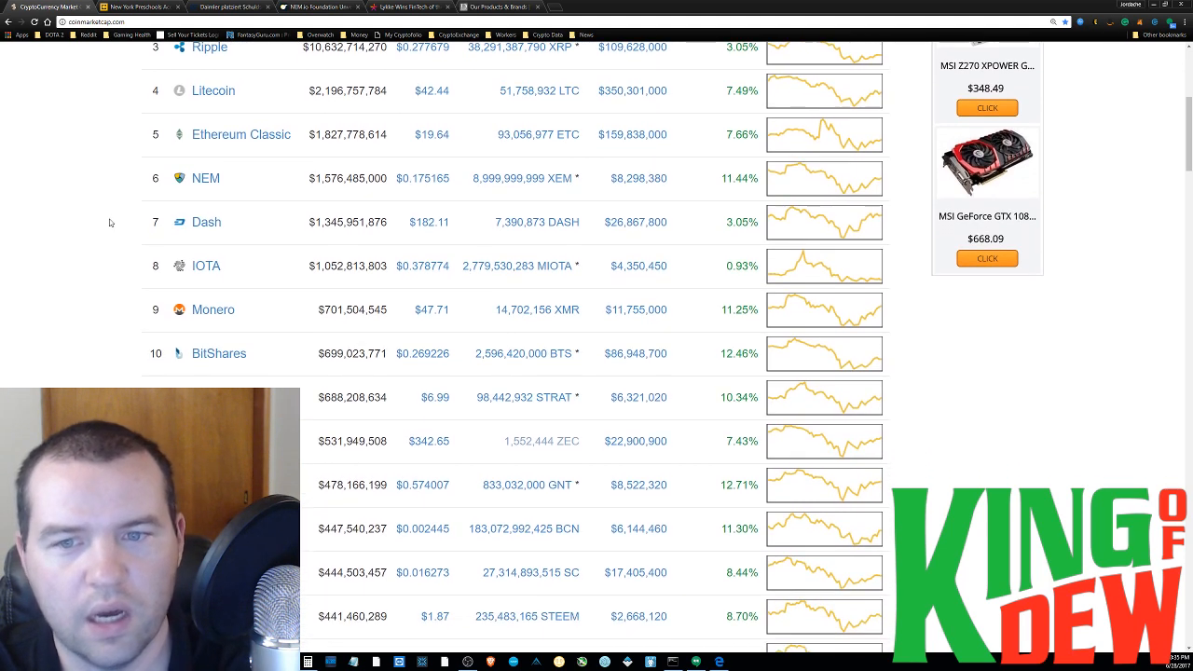
scroll(down, 3)
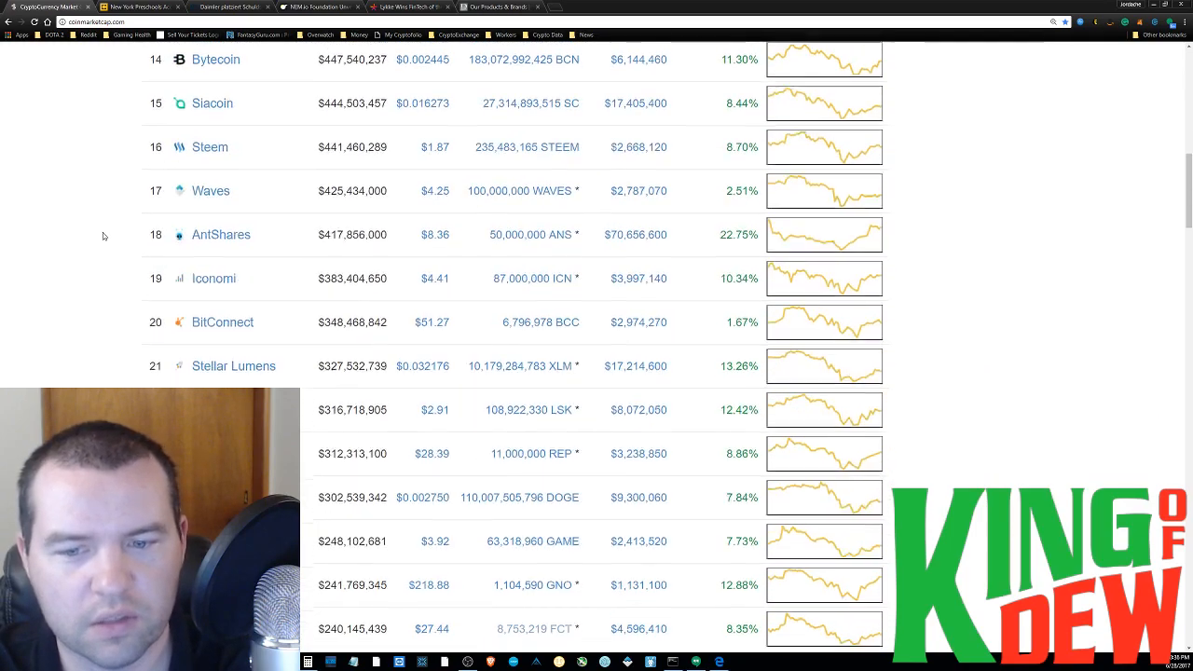
scroll(down, 3)
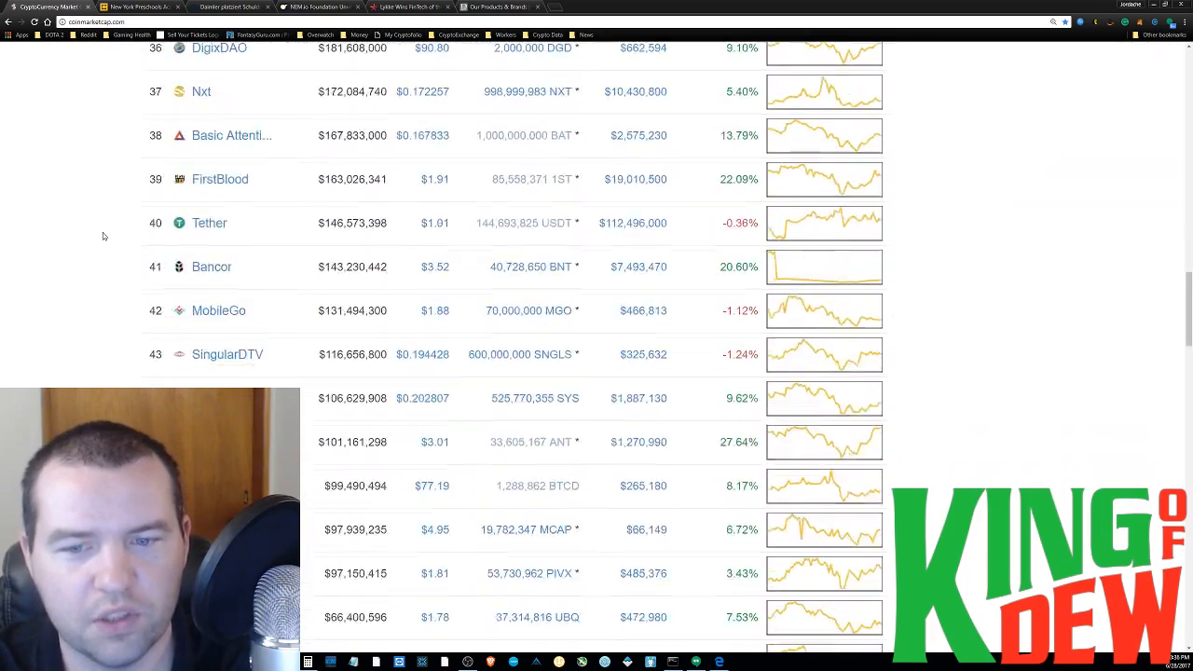
scroll(down, 3)
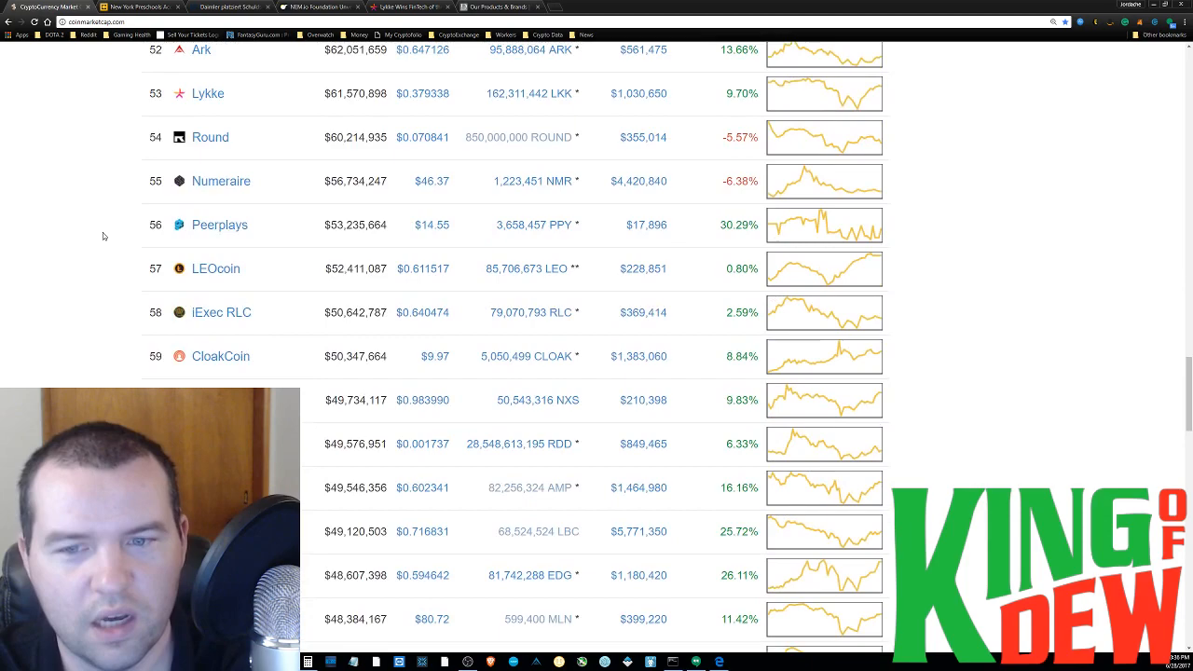
- Scroll back up slightly and open the Bitcoin dominance percentage chart
scroll(down, 3)
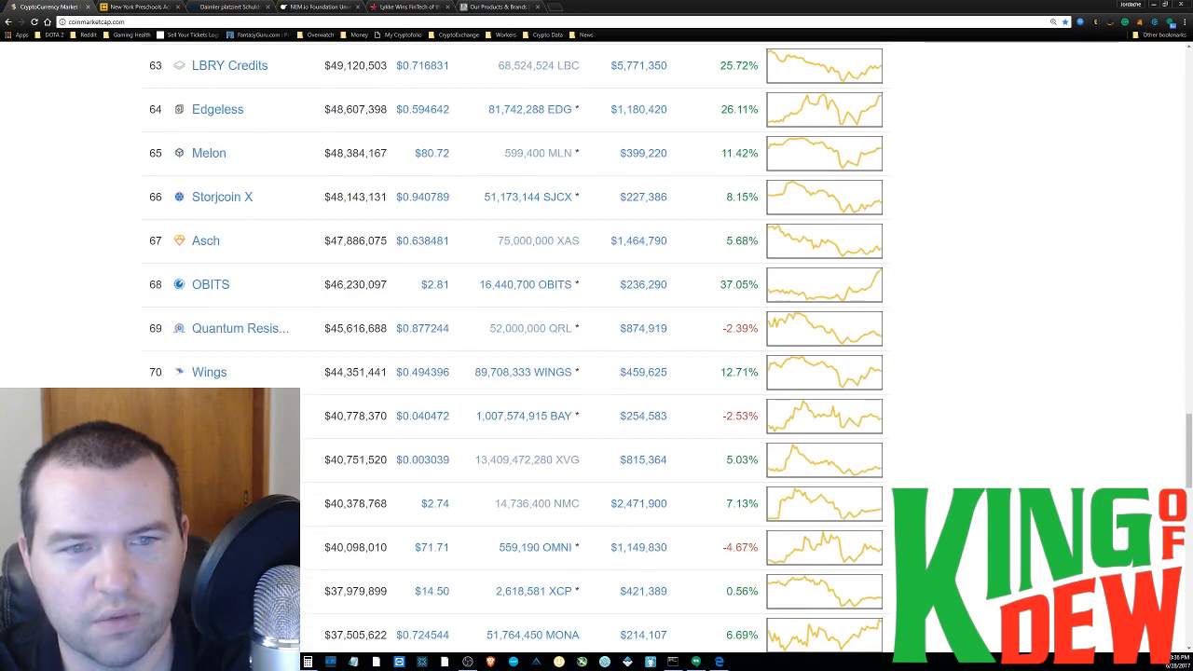
scroll(up, 3)
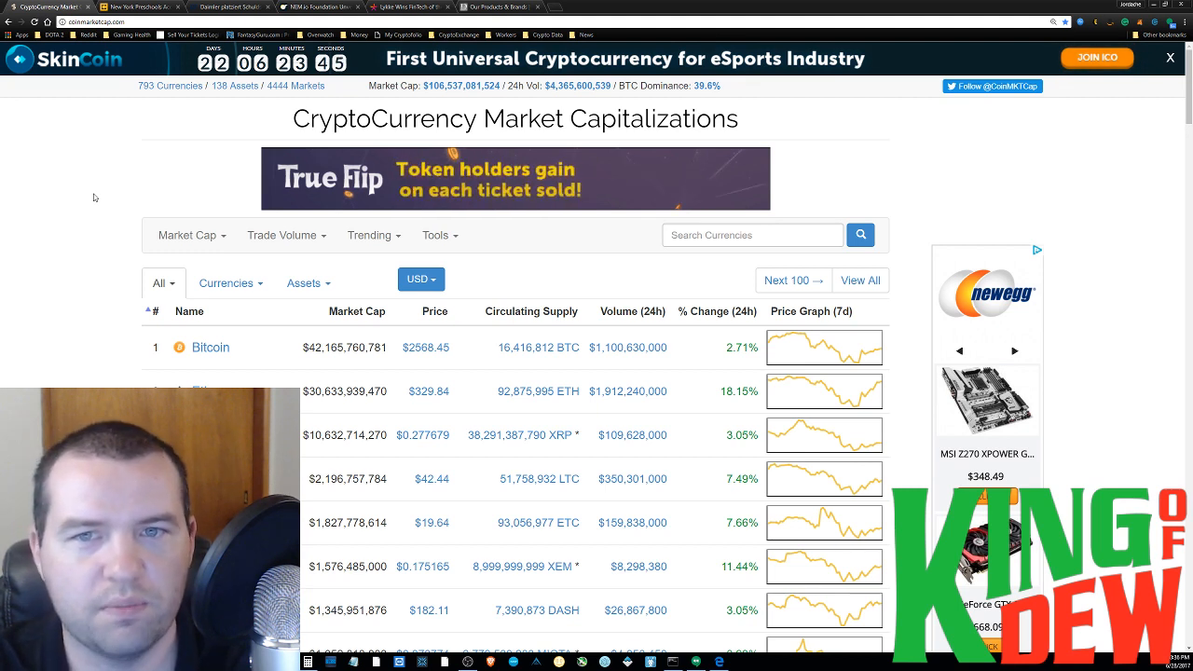
click(707, 86)
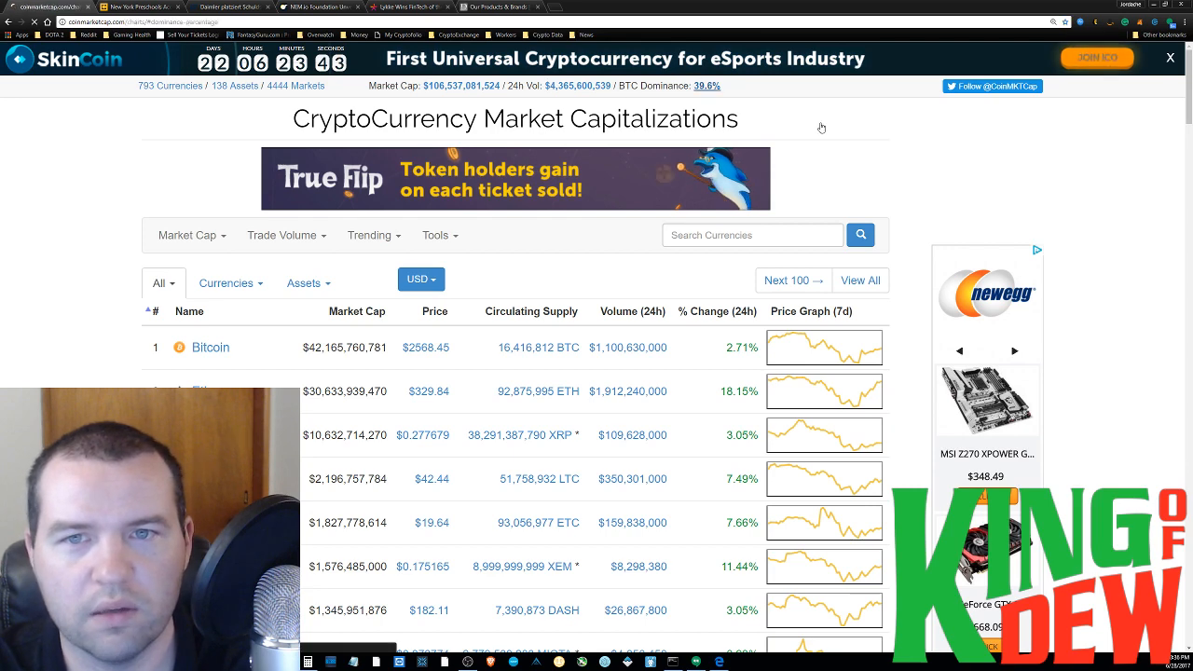
click(707, 86)
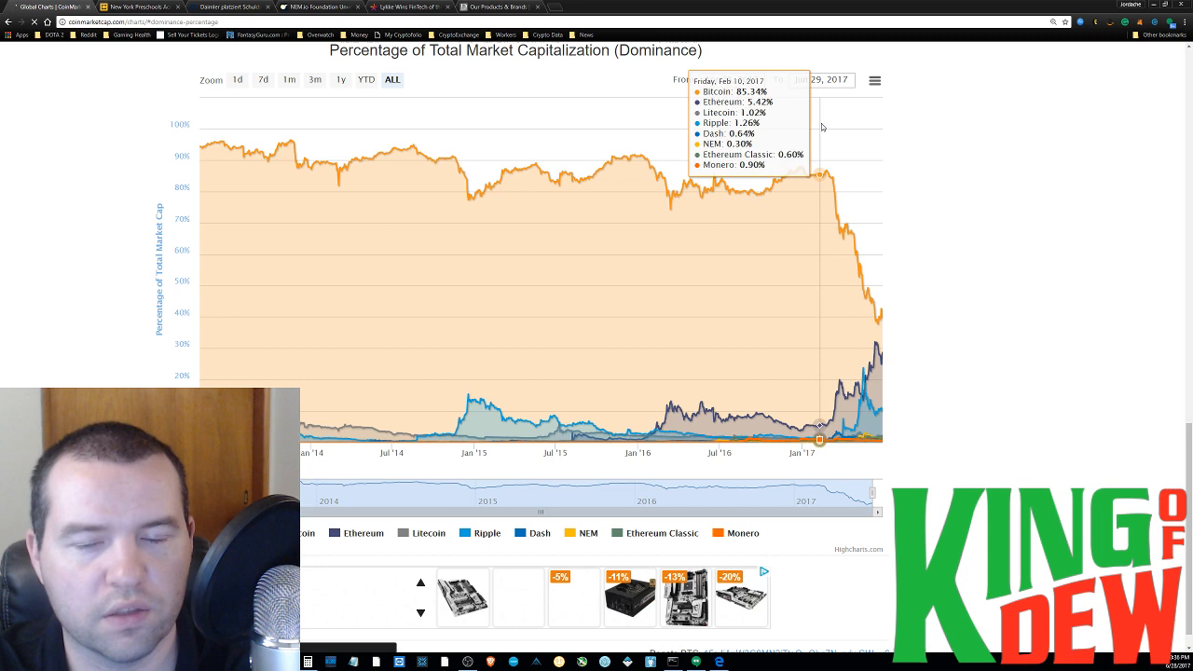
mouse_move(872, 334)
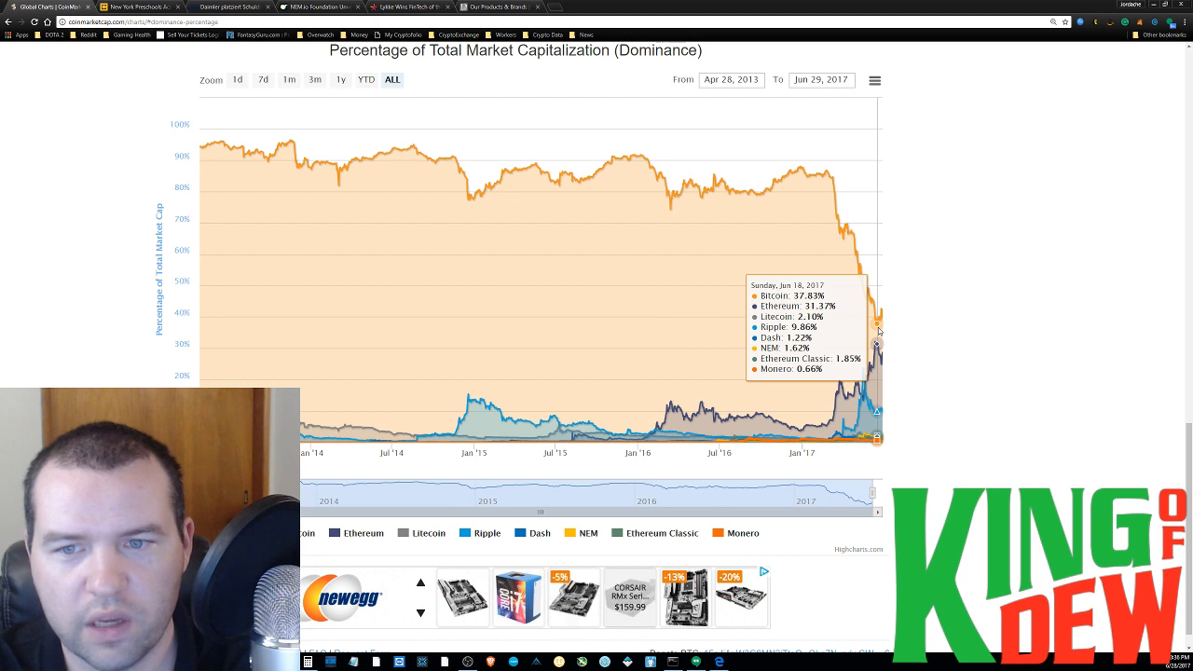
mouse_move(873, 331)
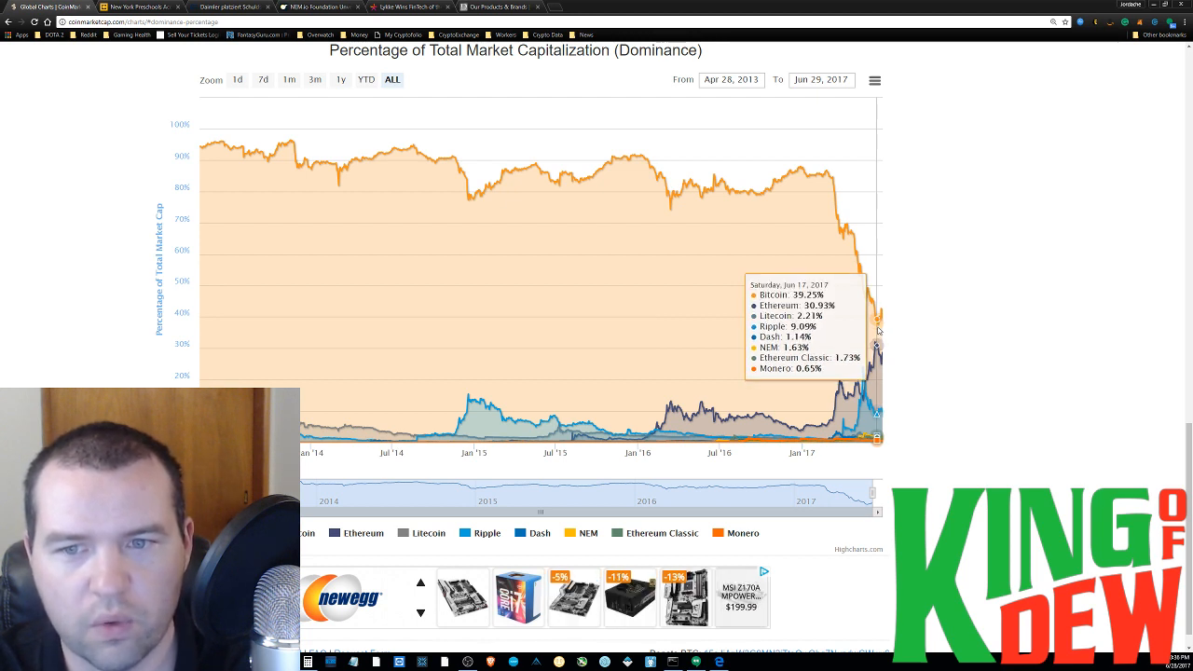
mouse_move(877, 345)
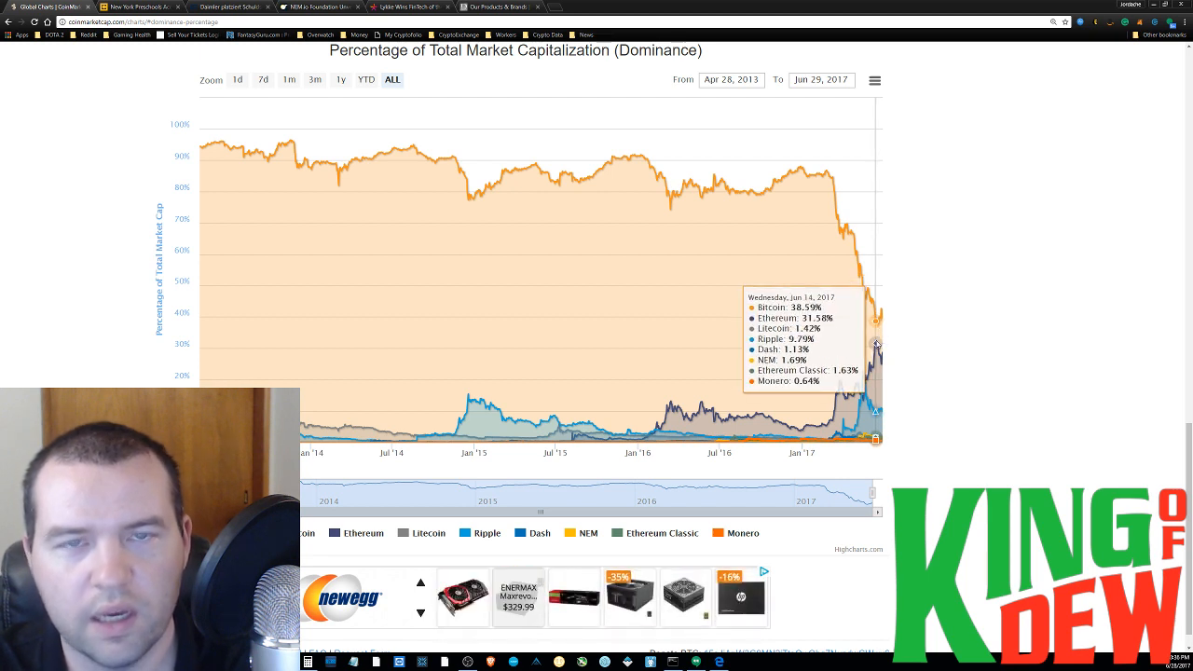
mouse_move(976, 303)
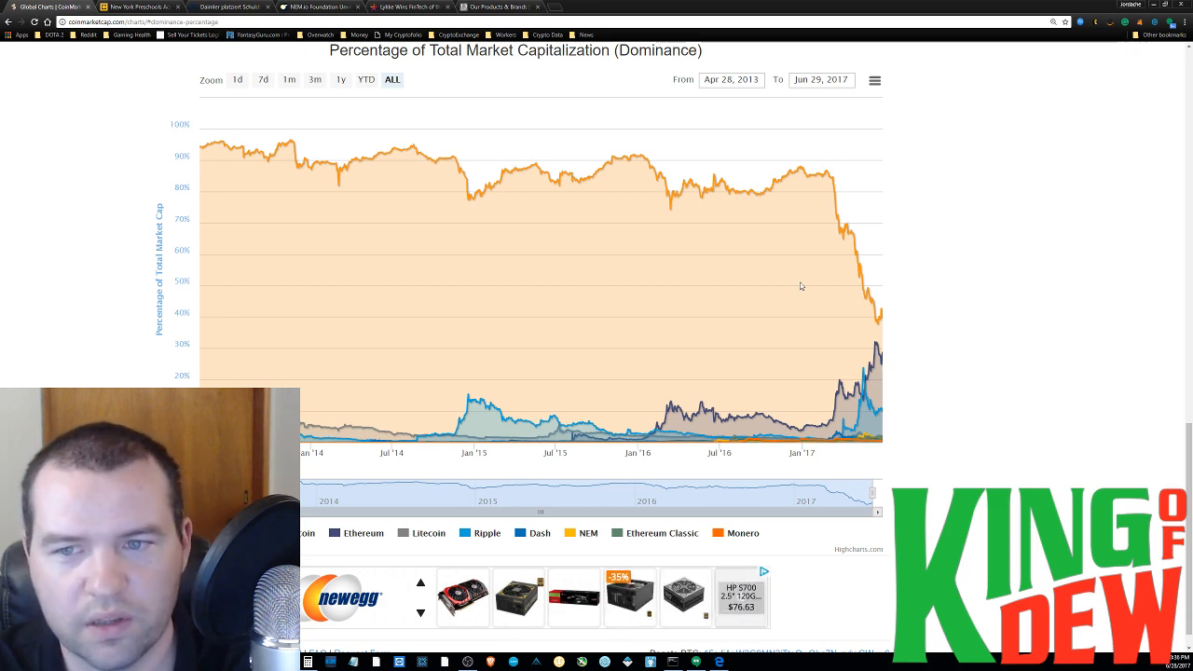
mouse_move(766, 172)
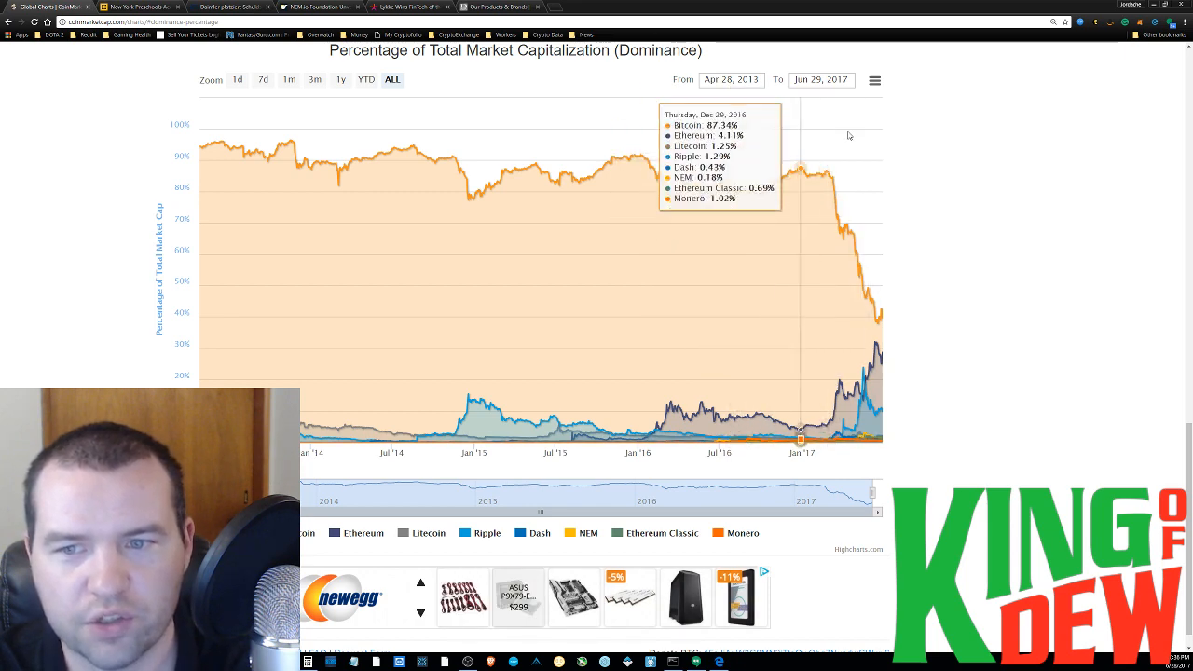
mouse_move(981, 277)
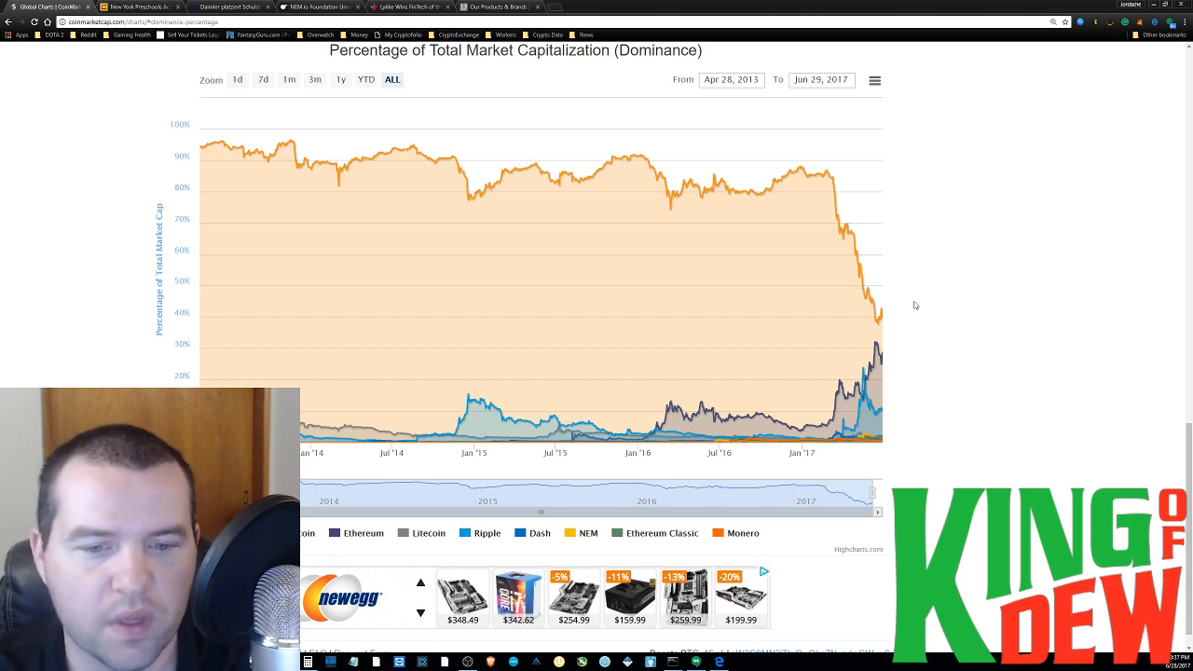
mouse_move(250, 121)
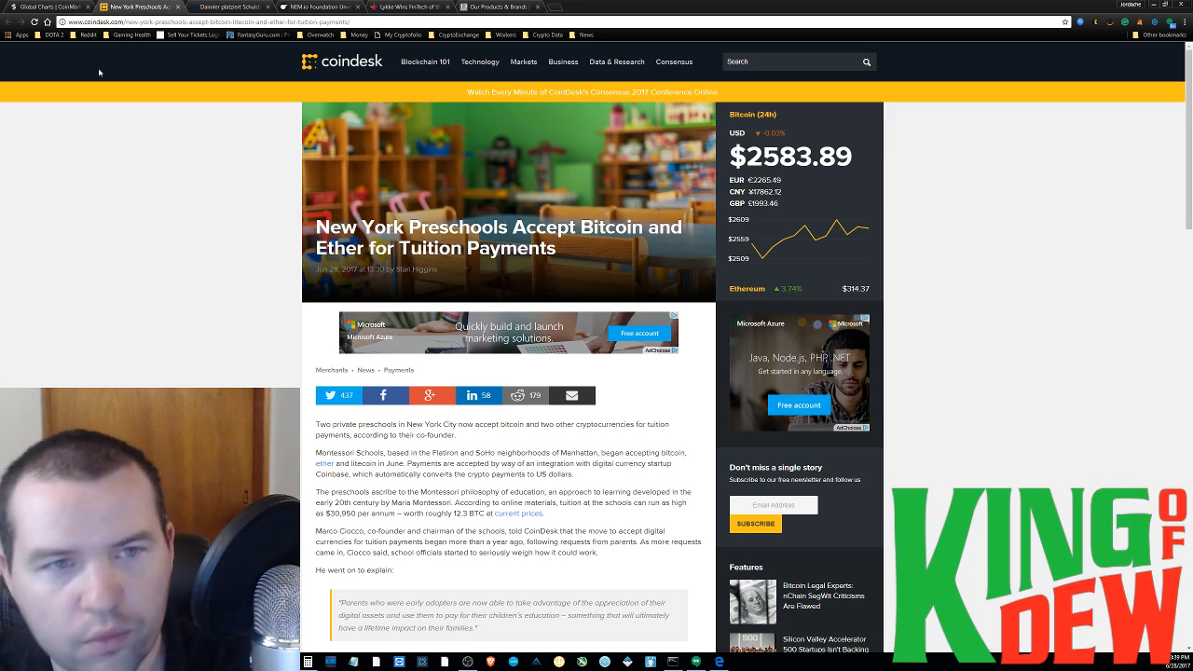
- Switch to the DerTreasurer 'Daimler platziert Schuldschein via Blockchain' article and focus the page
click(231, 7)
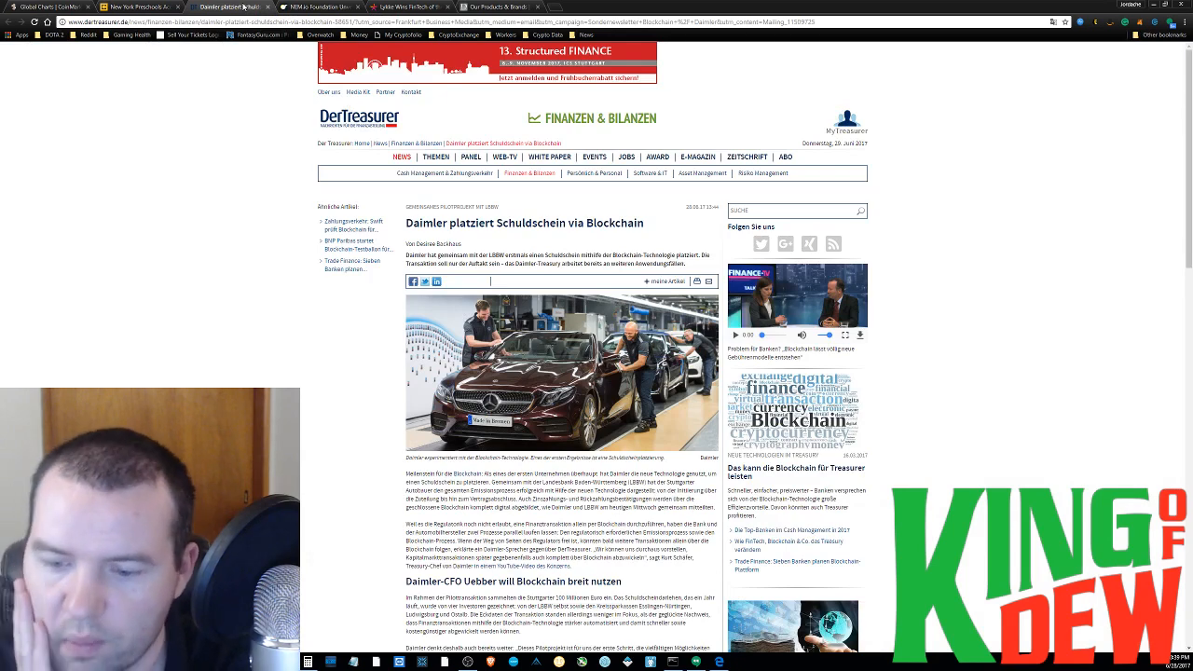
click(437, 157)
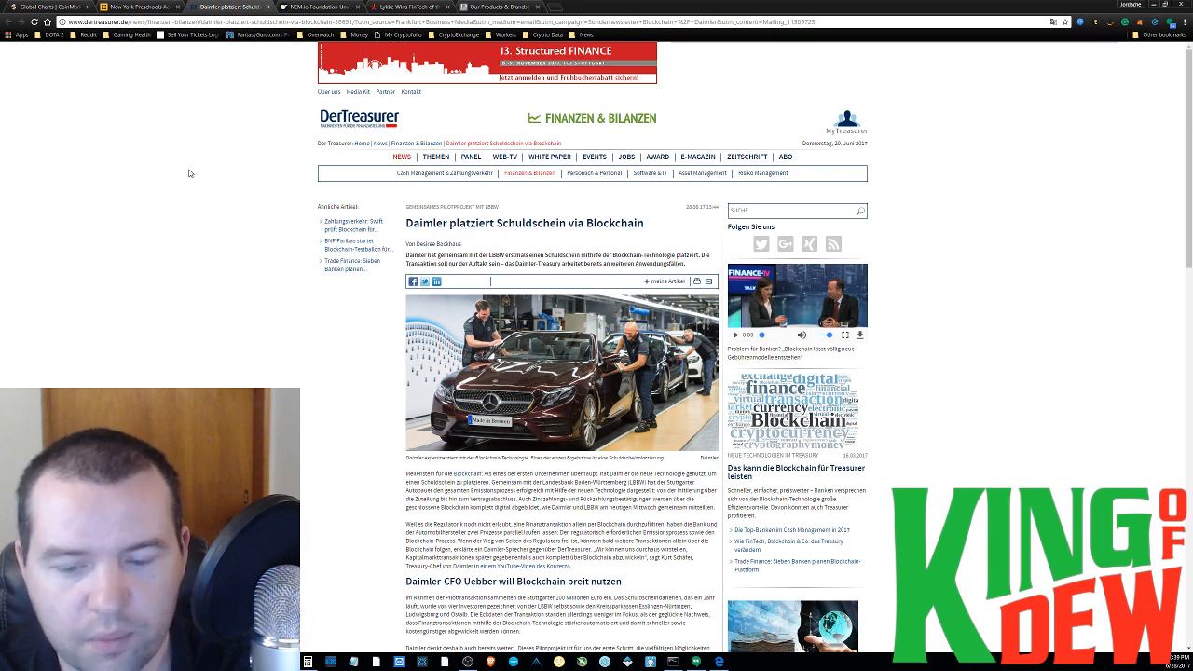
- Browse daimler.com's Our Products & Brands tiles down to the footer and back up
click(499, 6)
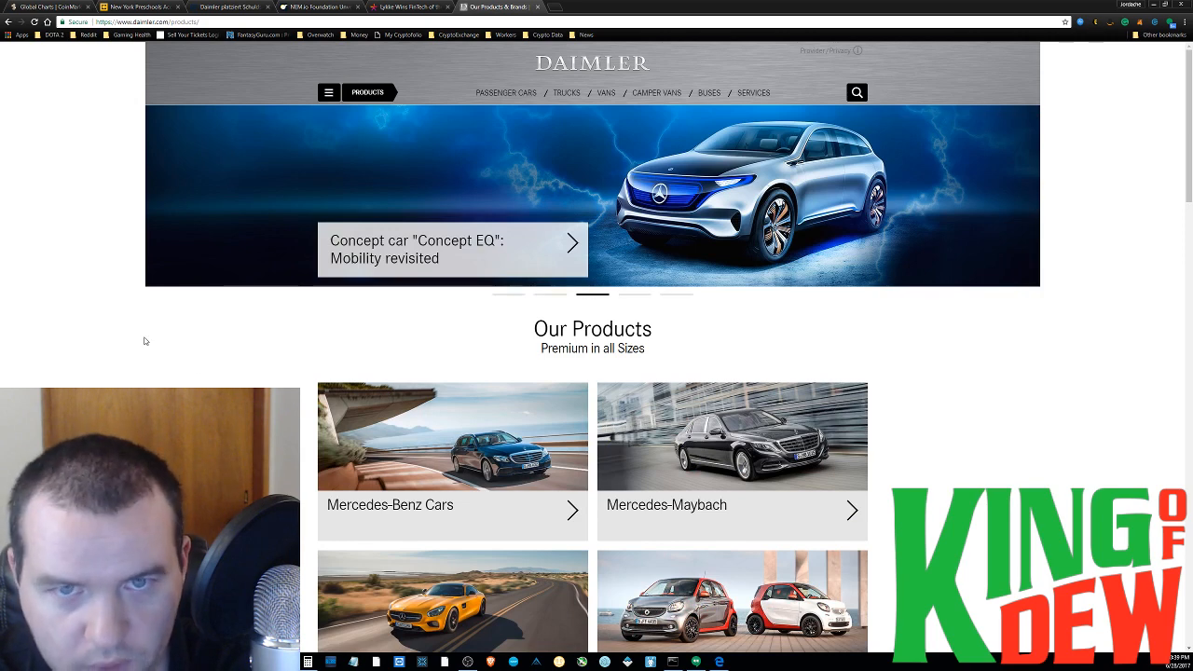
mouse_move(98, 307)
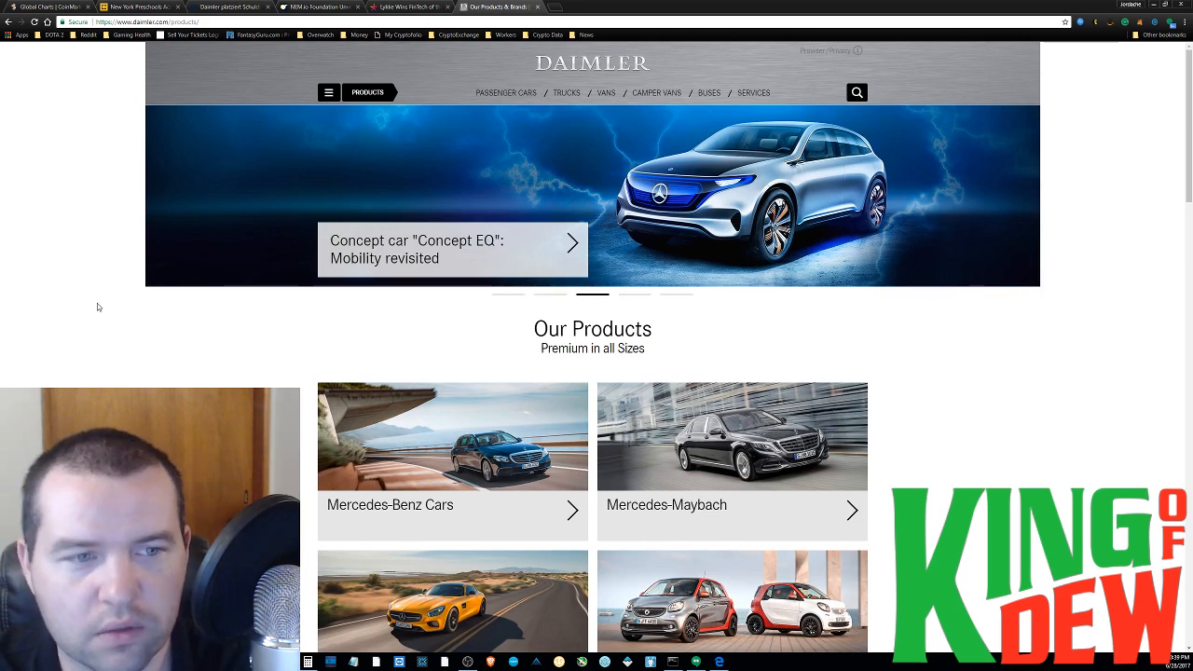
scroll(down, 3)
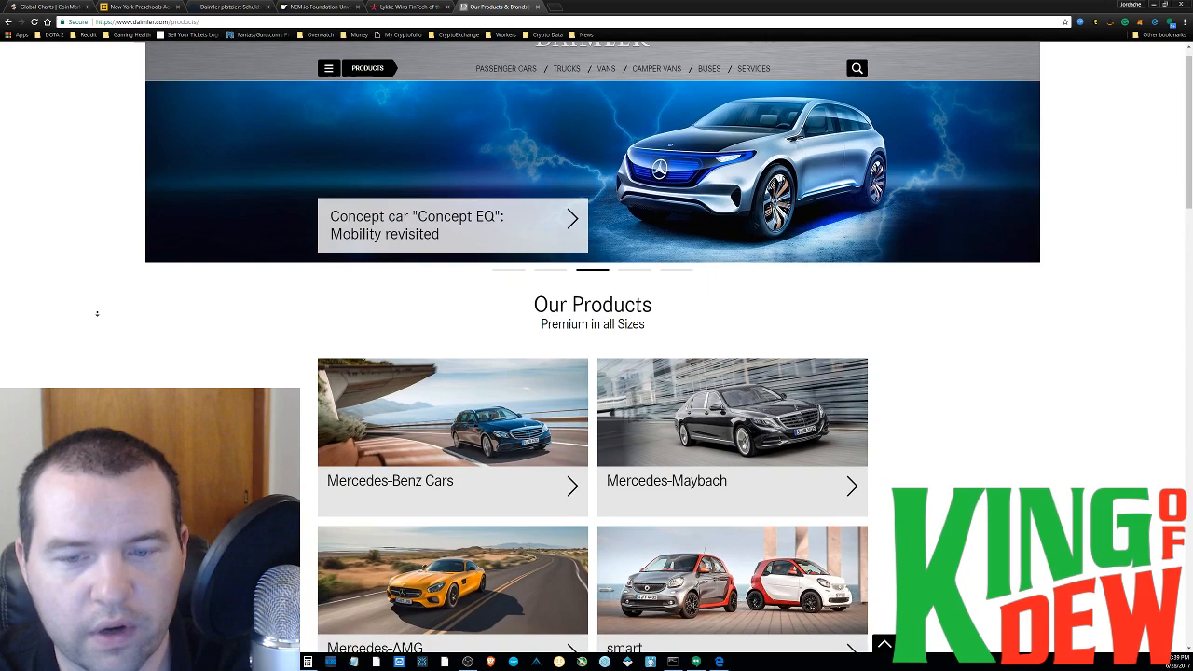
scroll(down, 3)
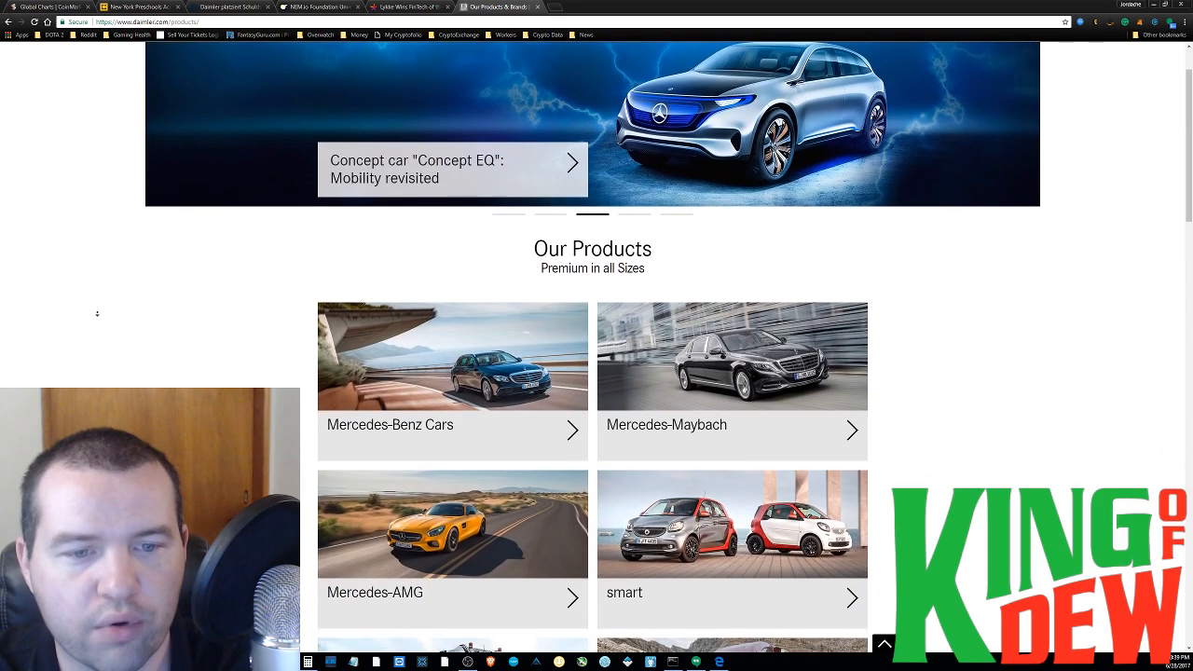
scroll(down, 3)
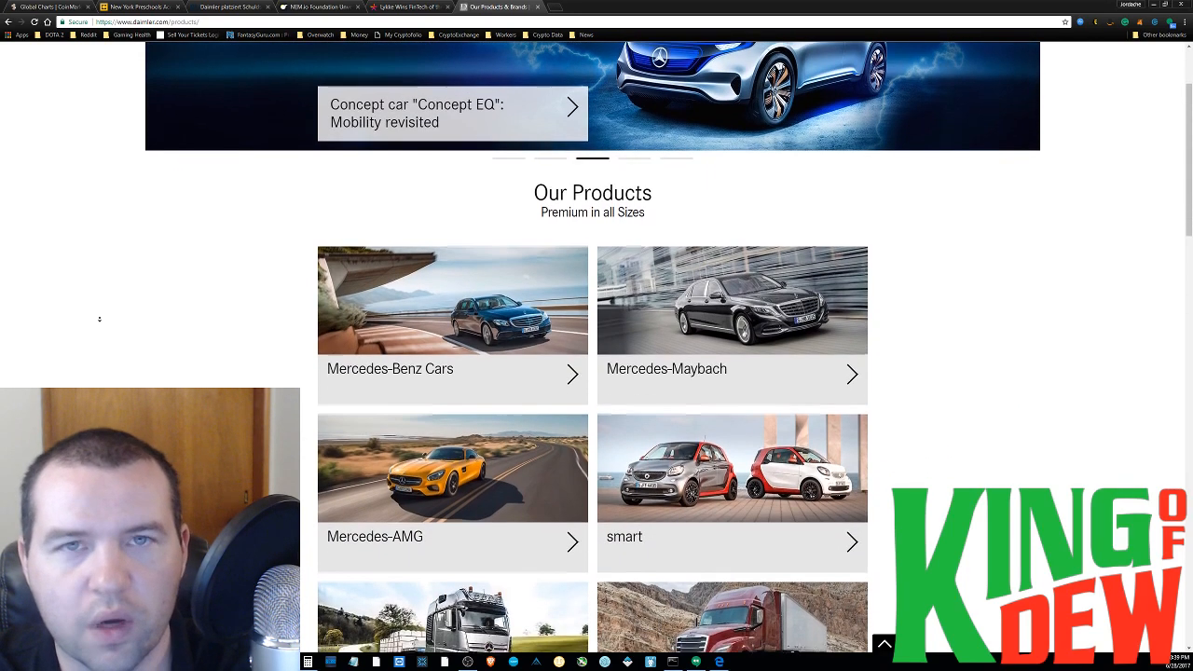
scroll(down, 3)
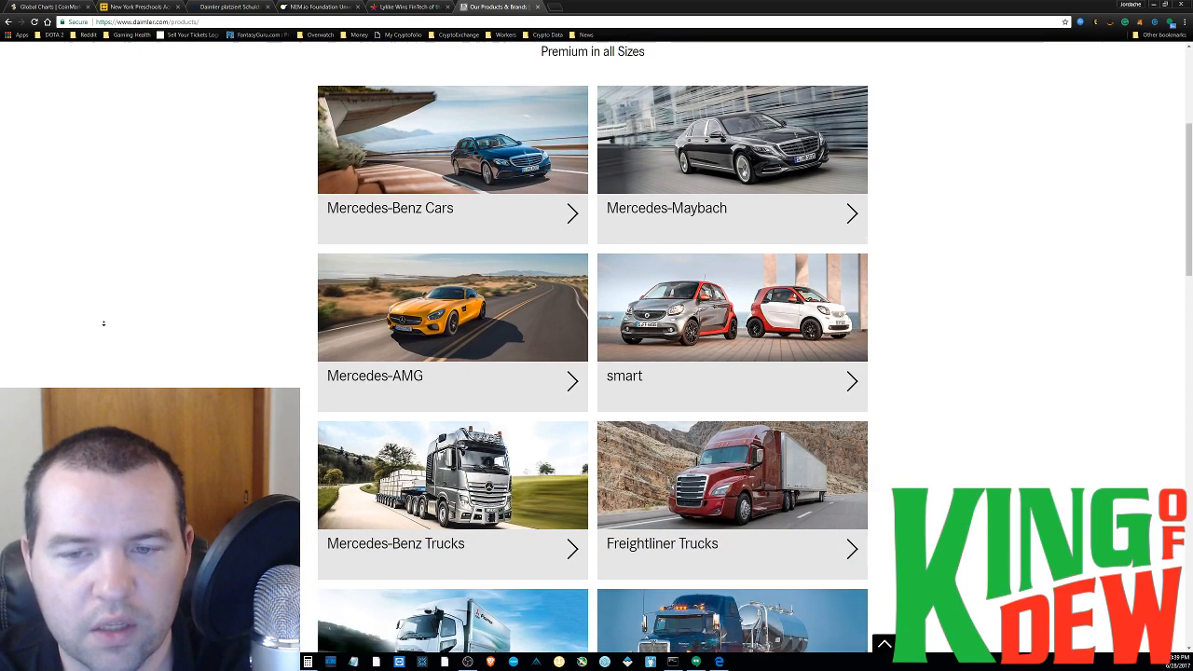
scroll(down, 3)
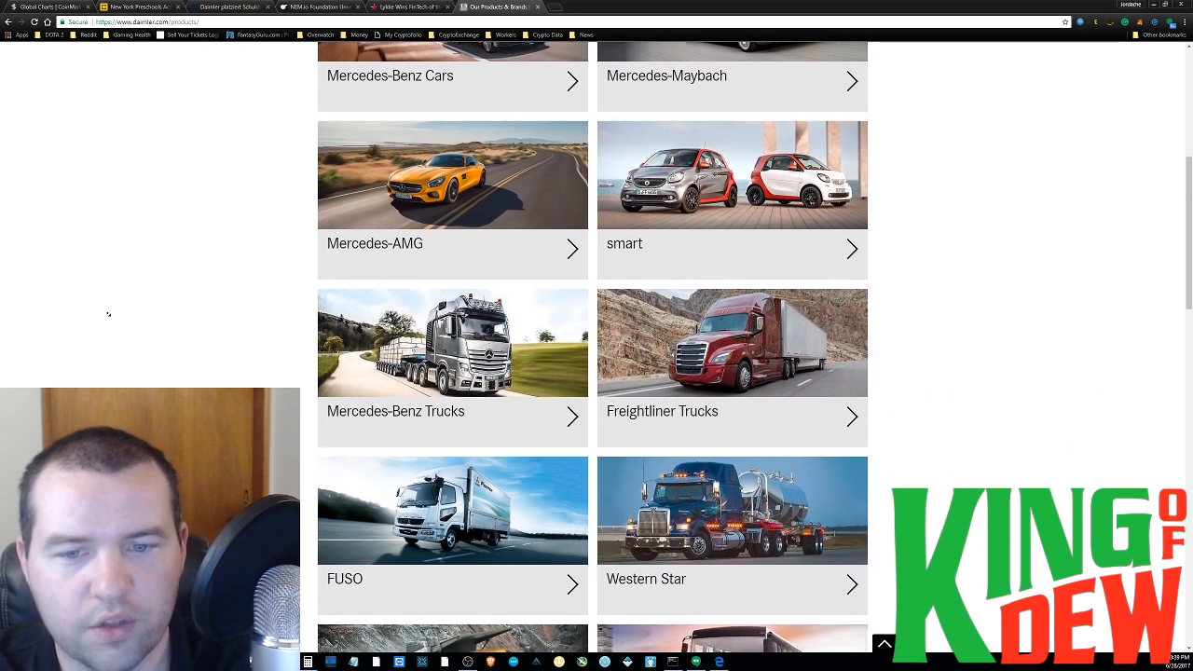
scroll(down, 3)
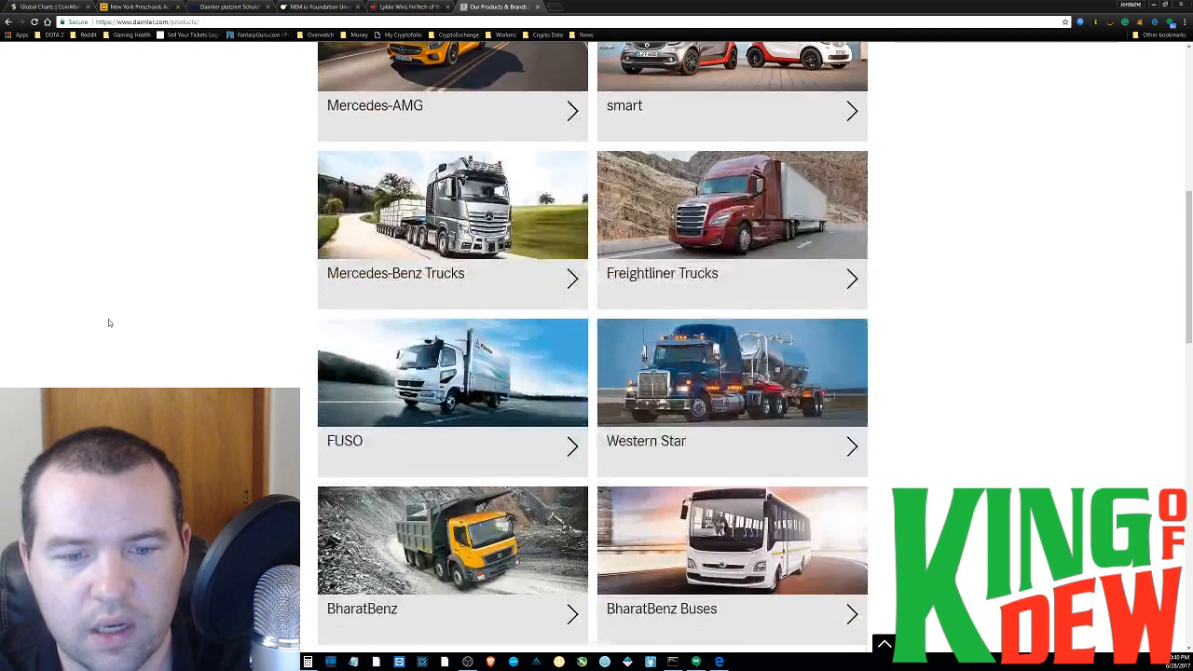
scroll(down, 3)
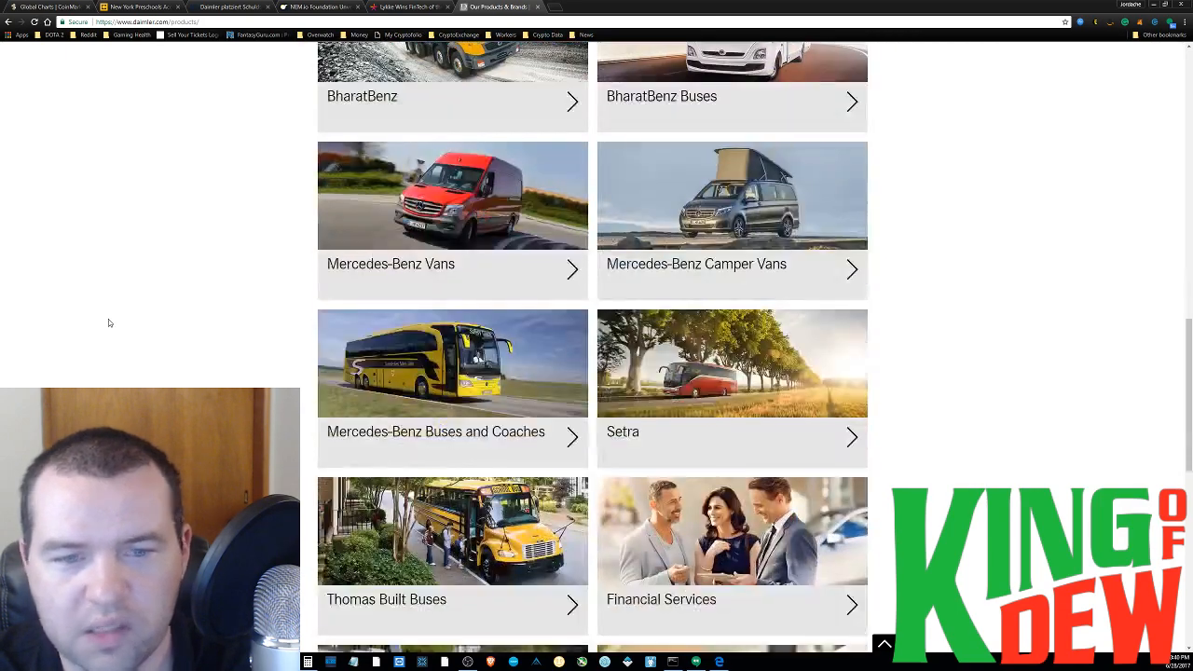
scroll(down, 3)
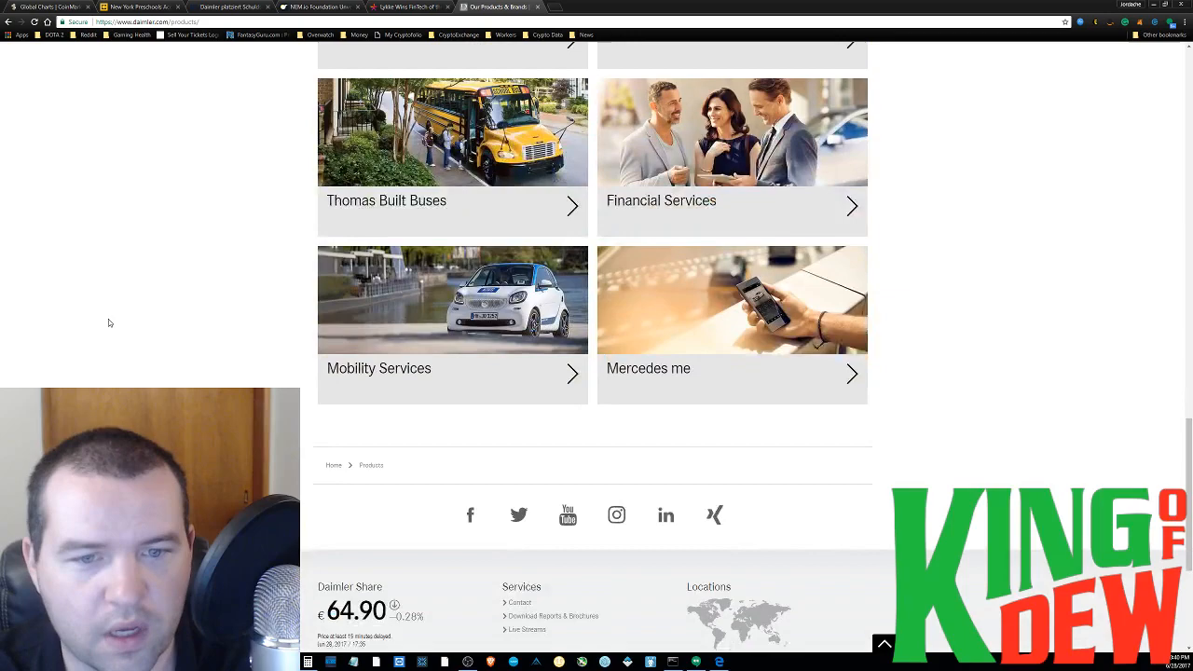
scroll(down, 3)
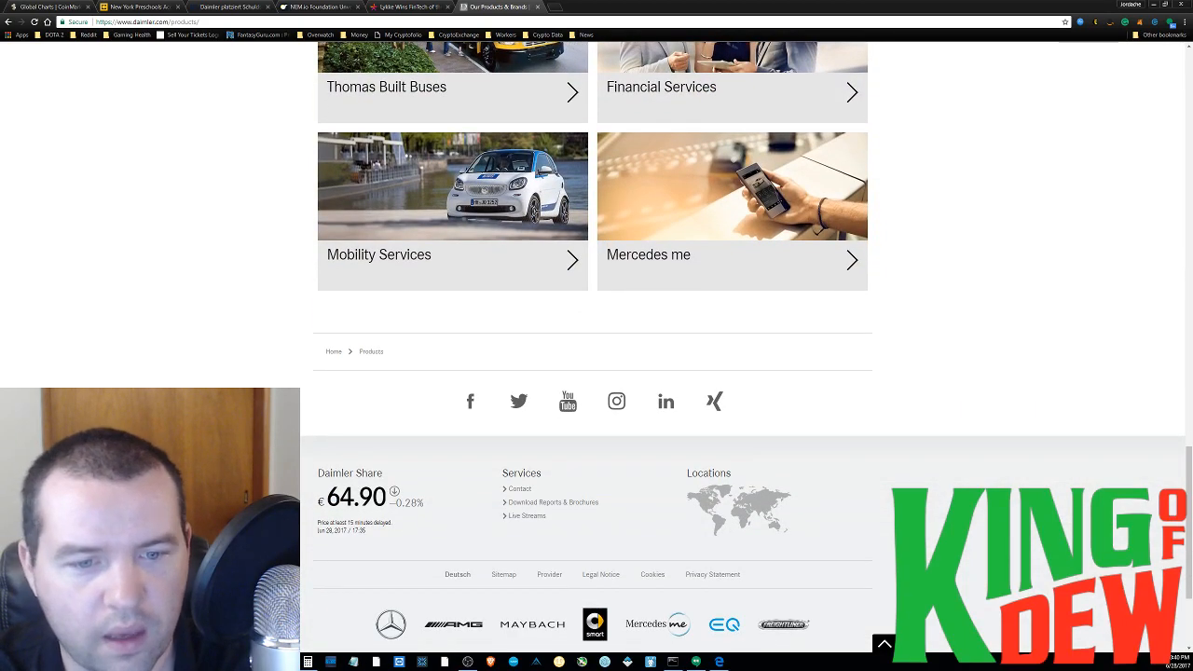
scroll(up, 3)
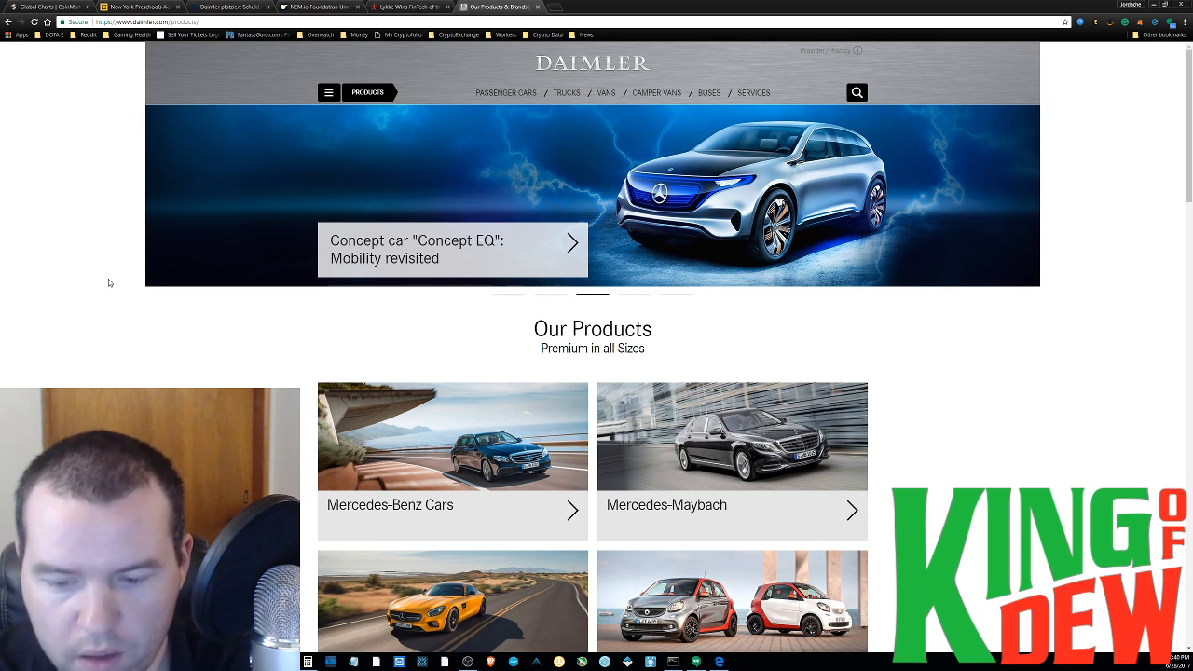
mouse_move(101, 281)
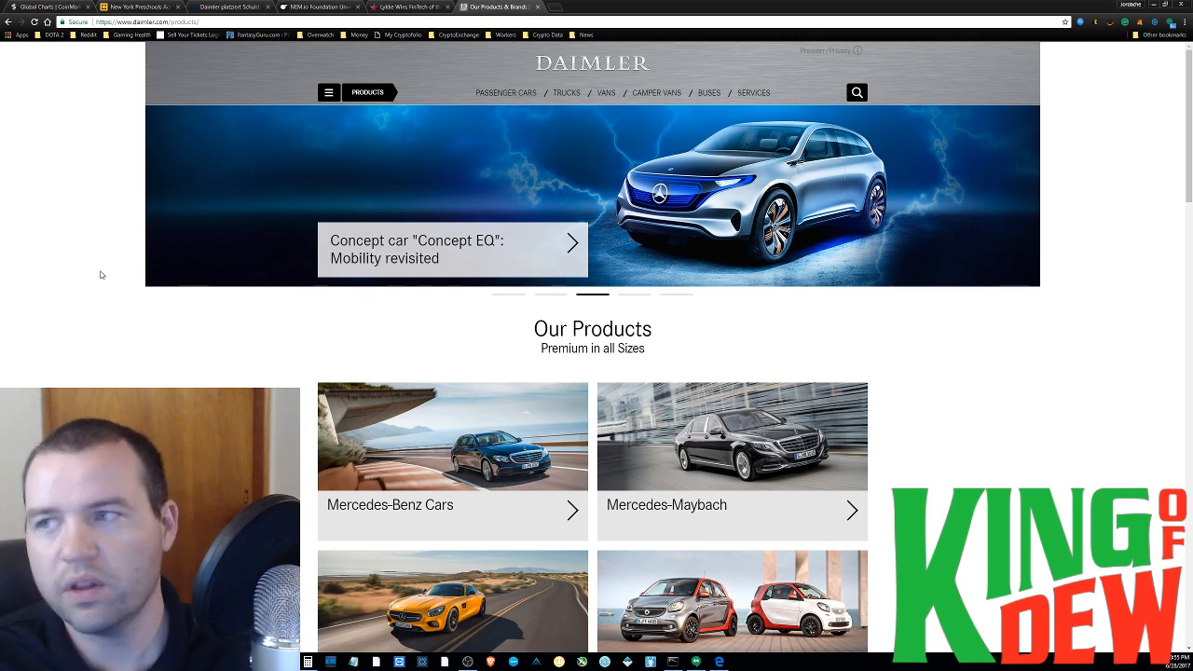
click(317, 6)
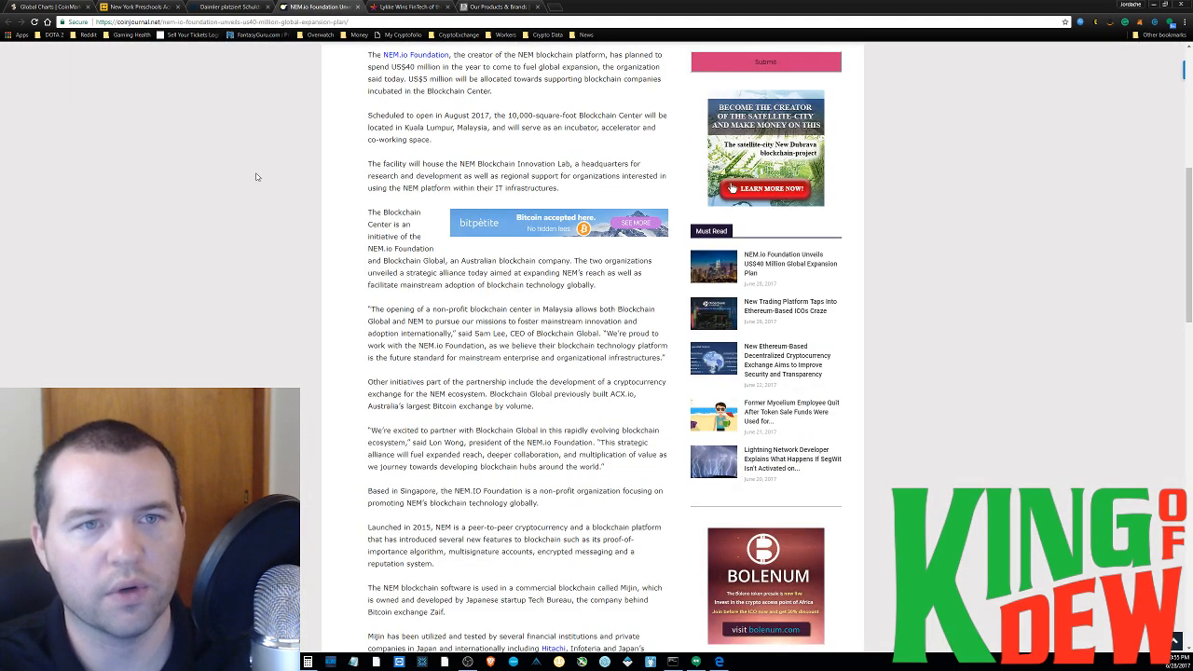
scroll(up, 3)
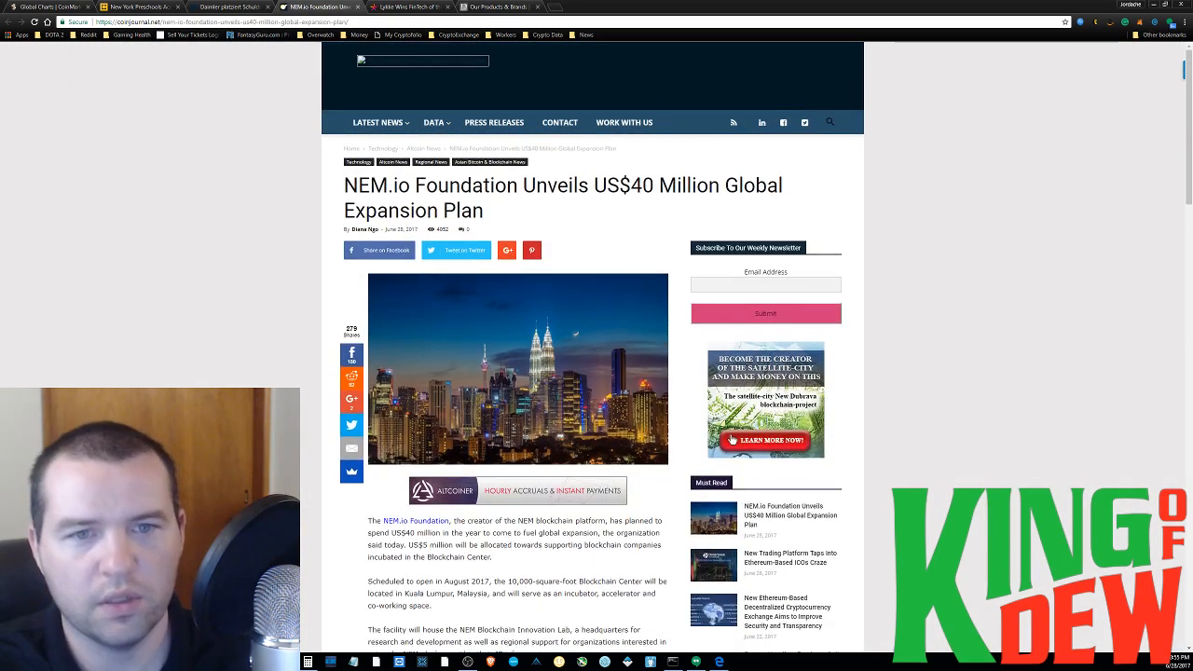
scroll(up, 3)
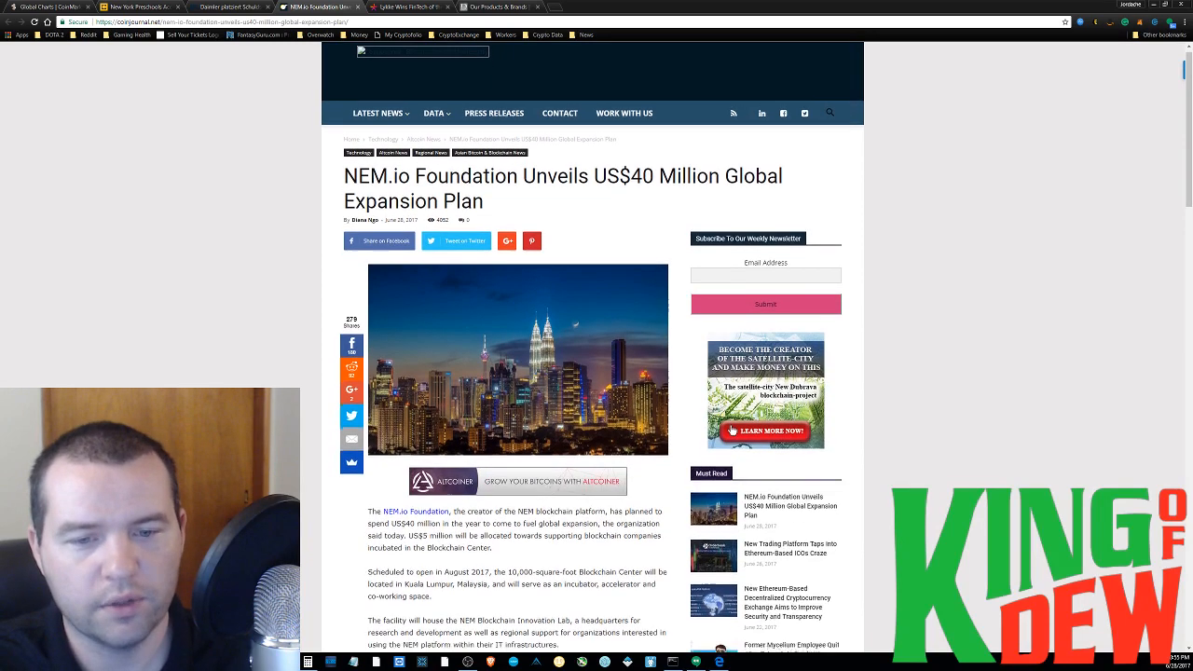
scroll(down, 3)
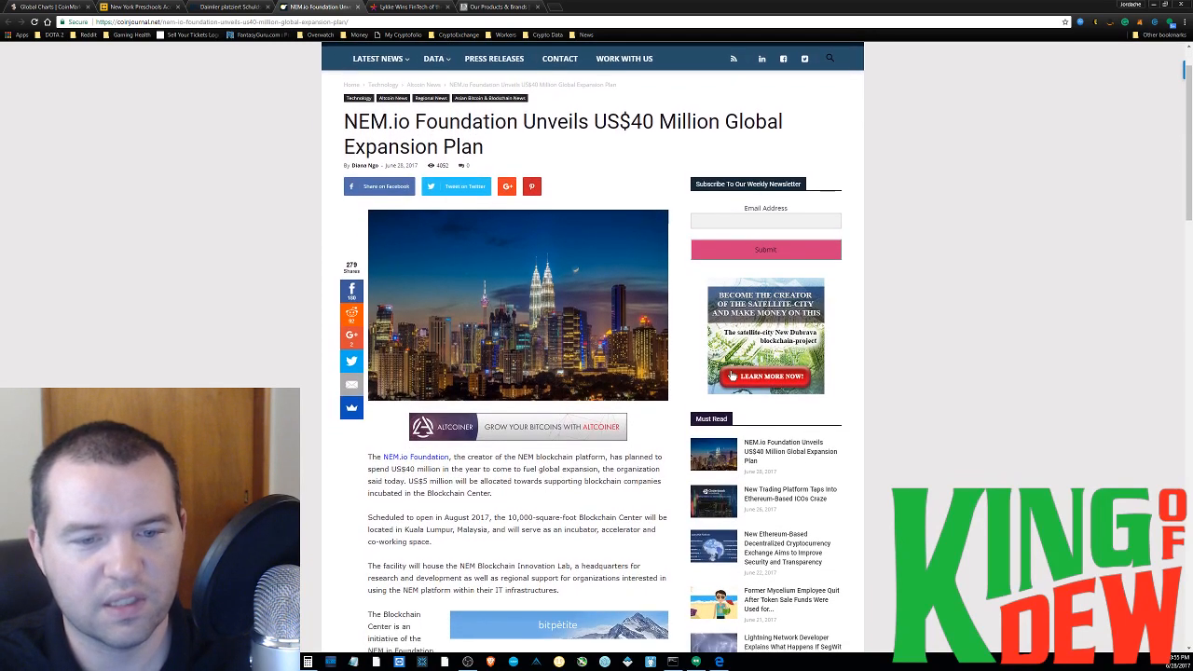
scroll(down, 3)
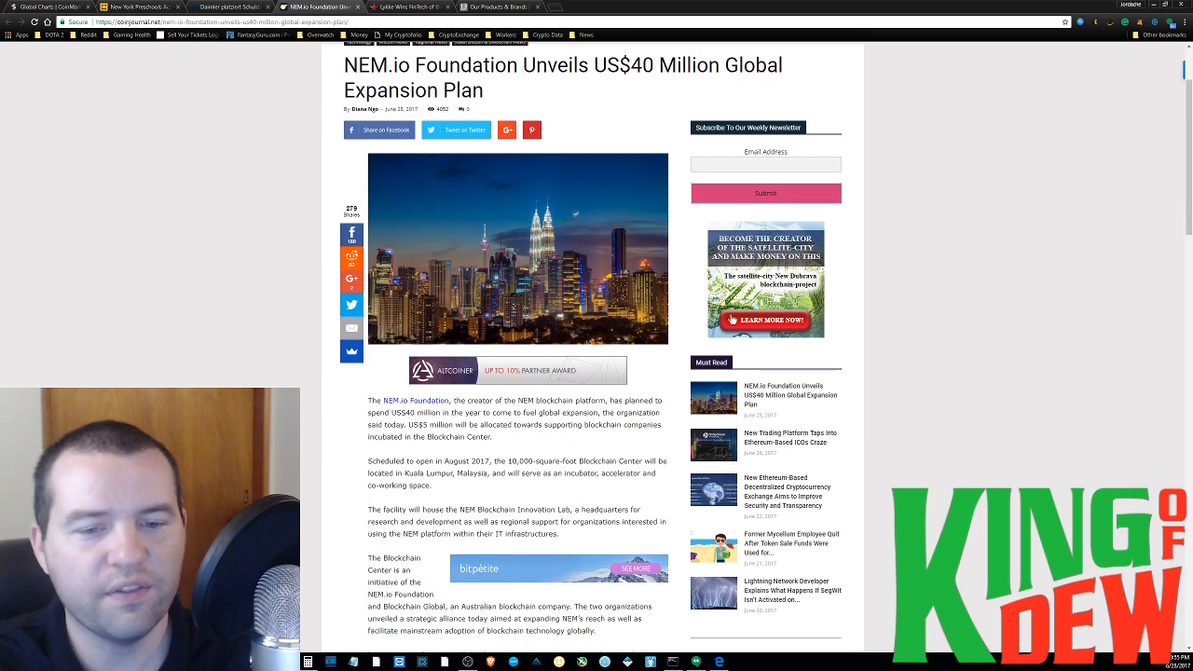
scroll(down, 3)
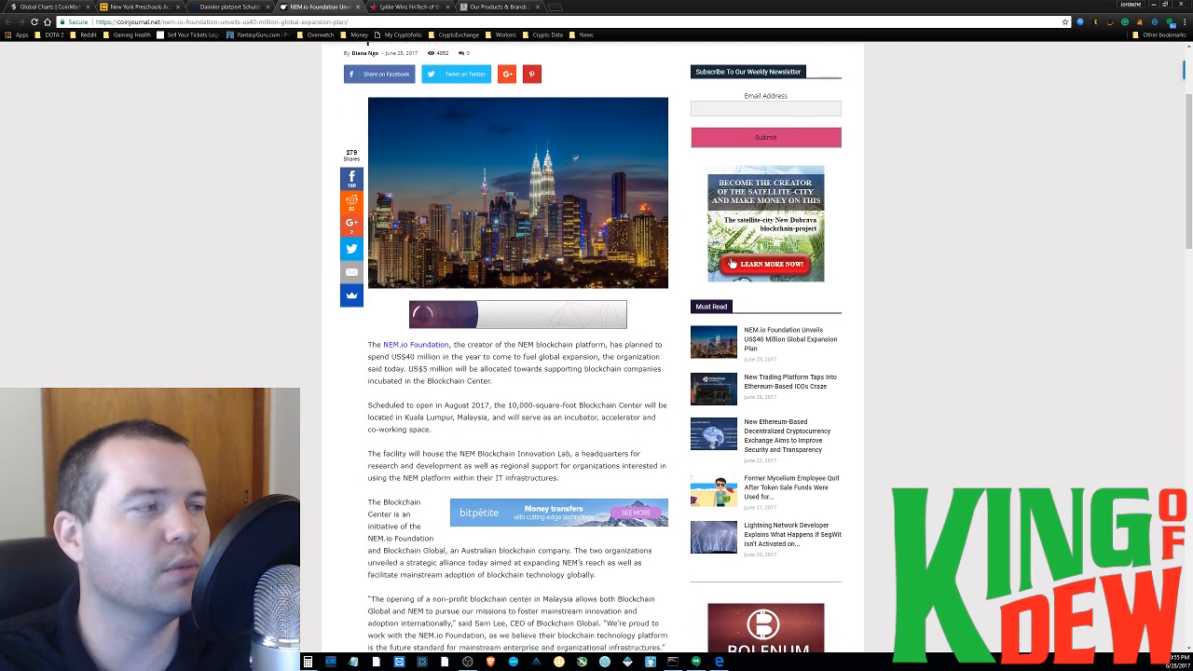
scroll(down, 3)
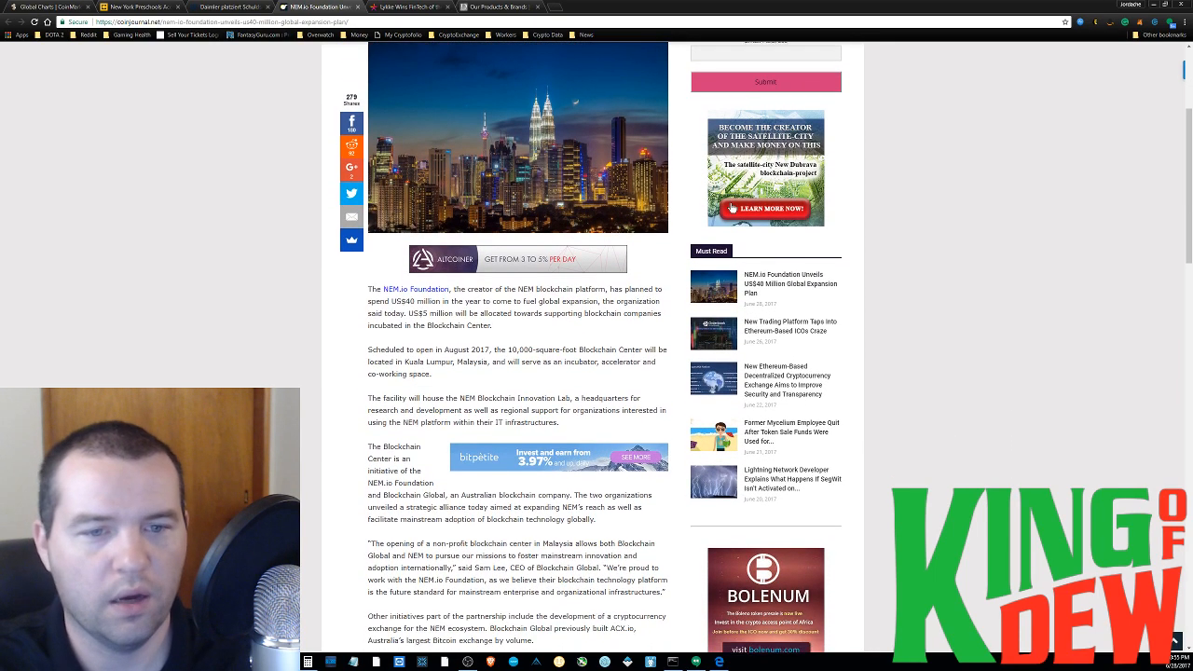
scroll(down, 3)
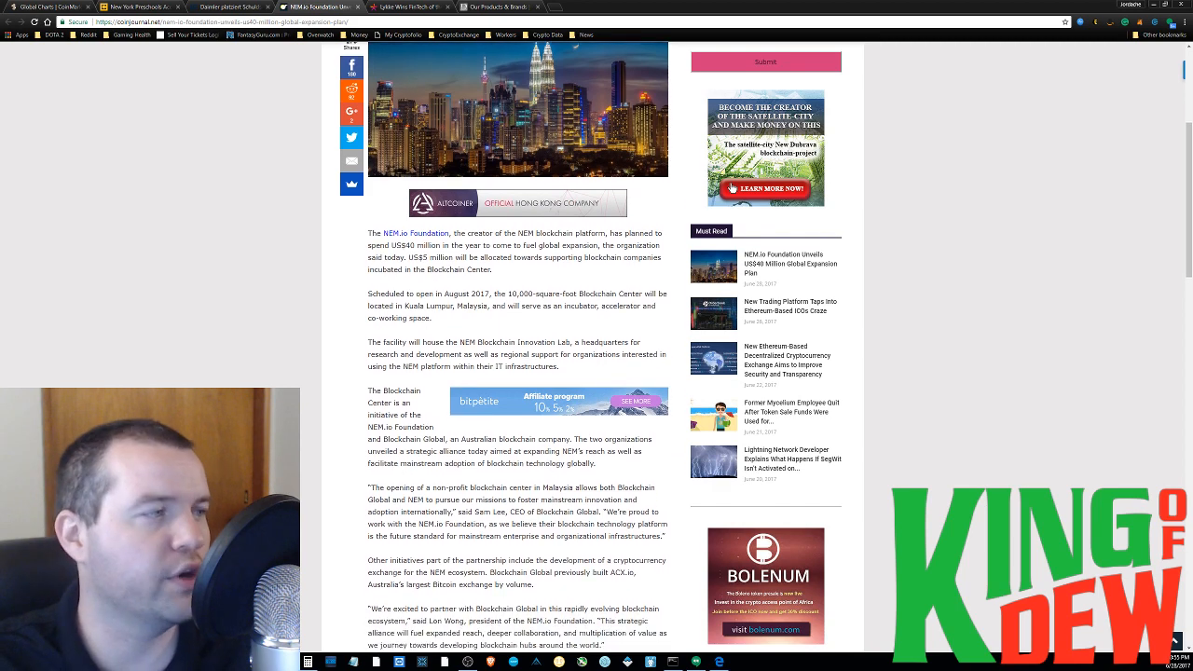
scroll(down, 3)
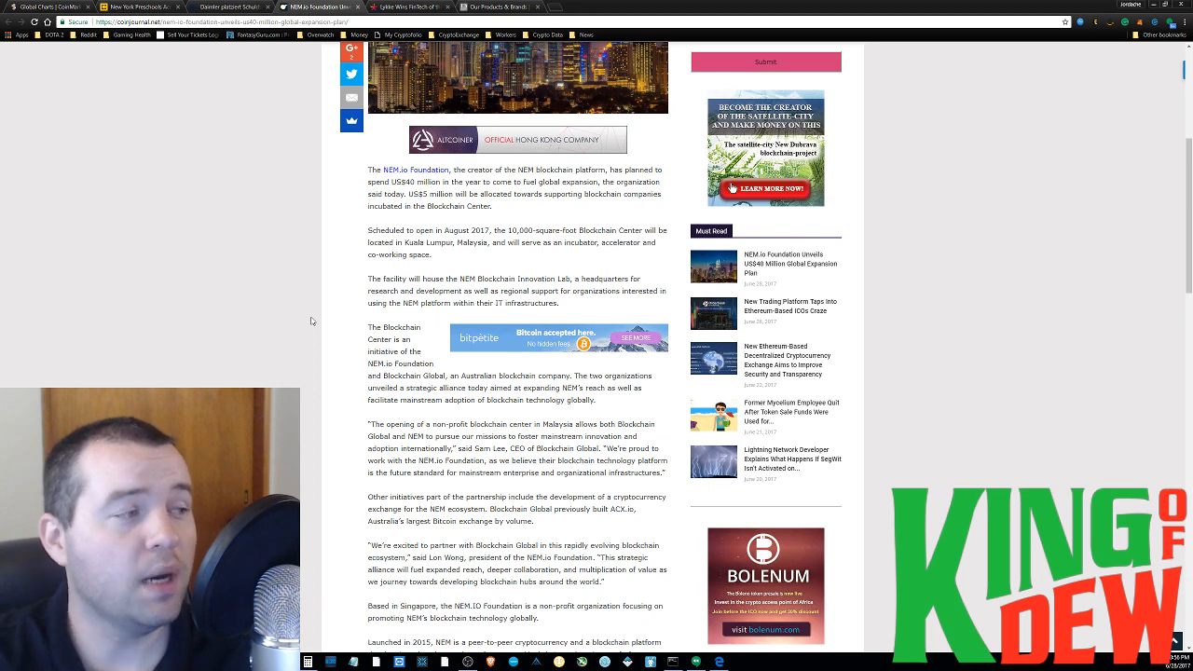
- Open nem.io and scroll past its network stats and Get Involved section, then back up
click(555, 6)
text(https://www.nem.io)
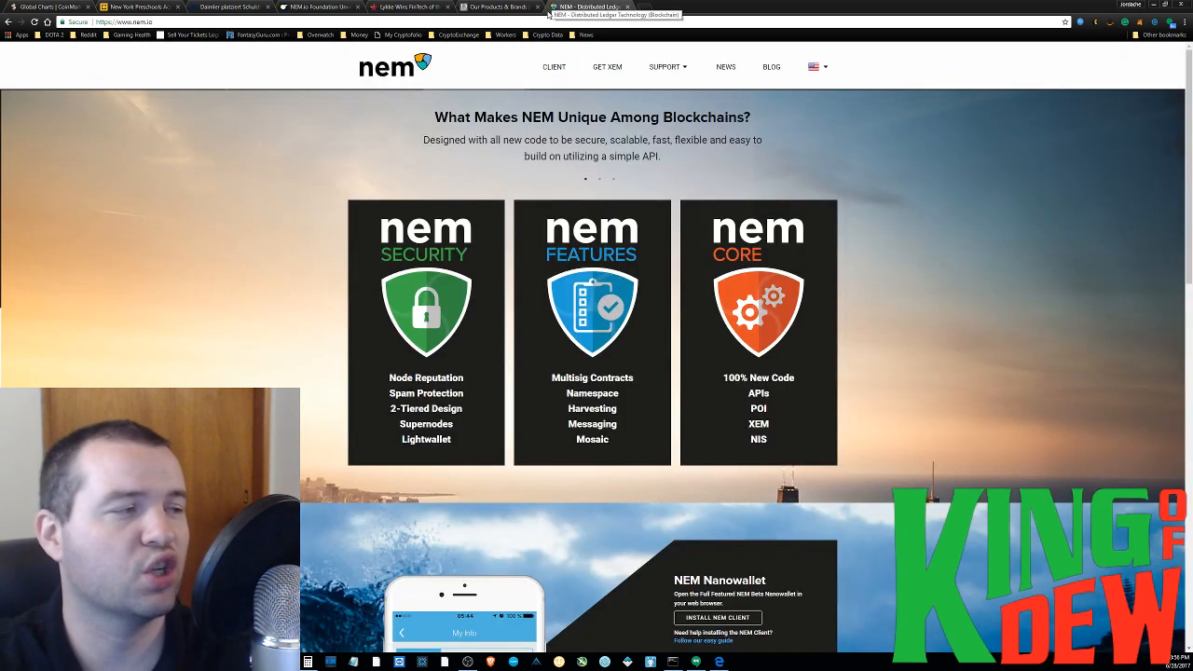
scroll(down, 3)
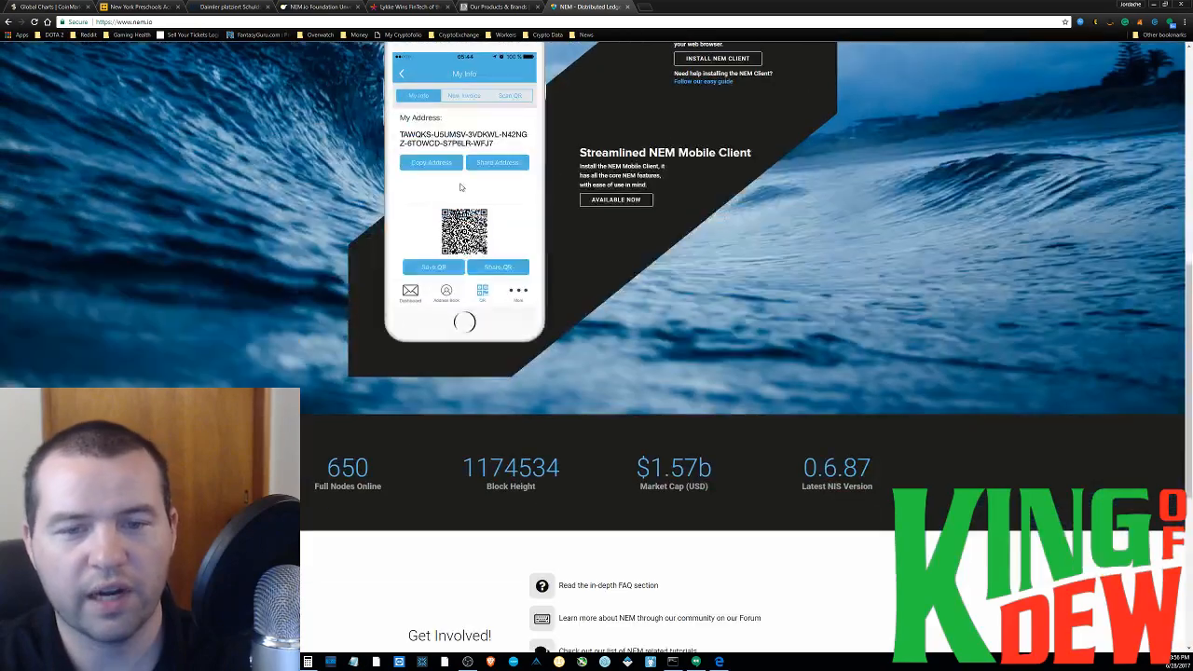
scroll(down, 3)
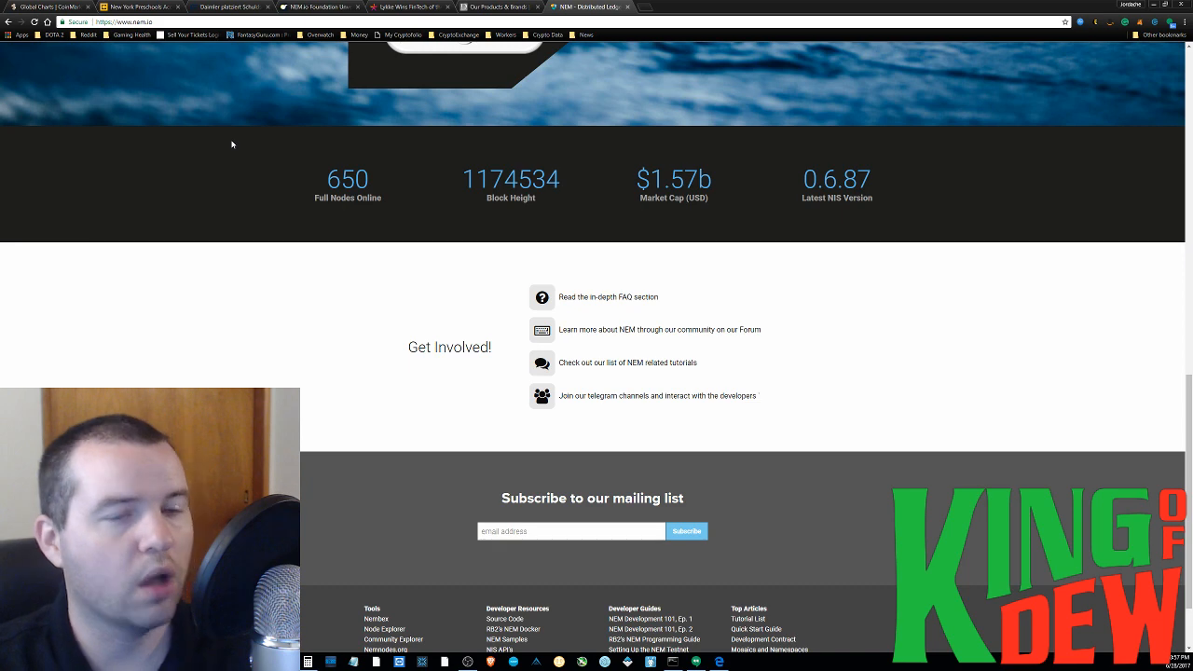
mouse_move(393, 151)
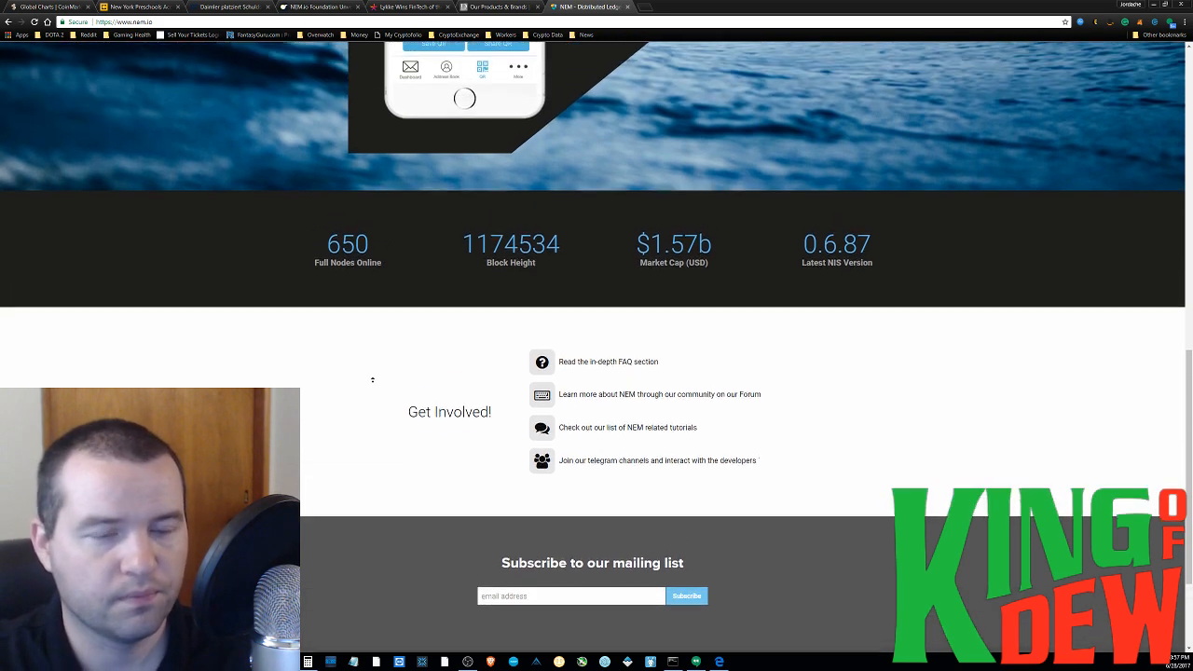
scroll(up, 3)
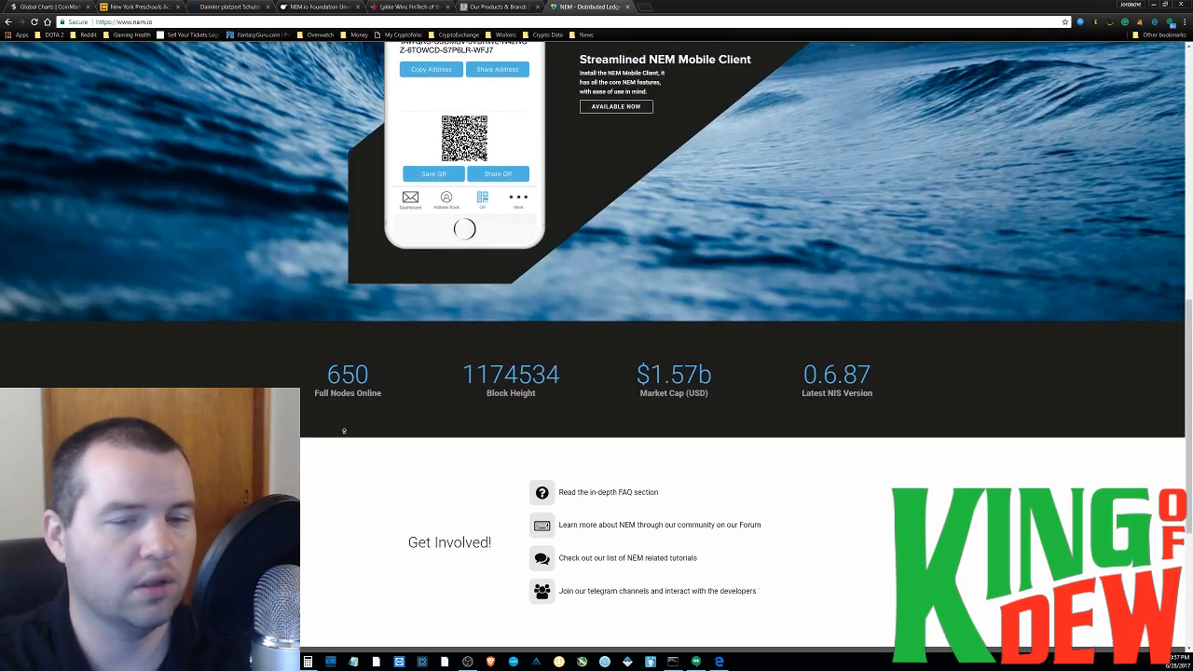
scroll(up, 3)
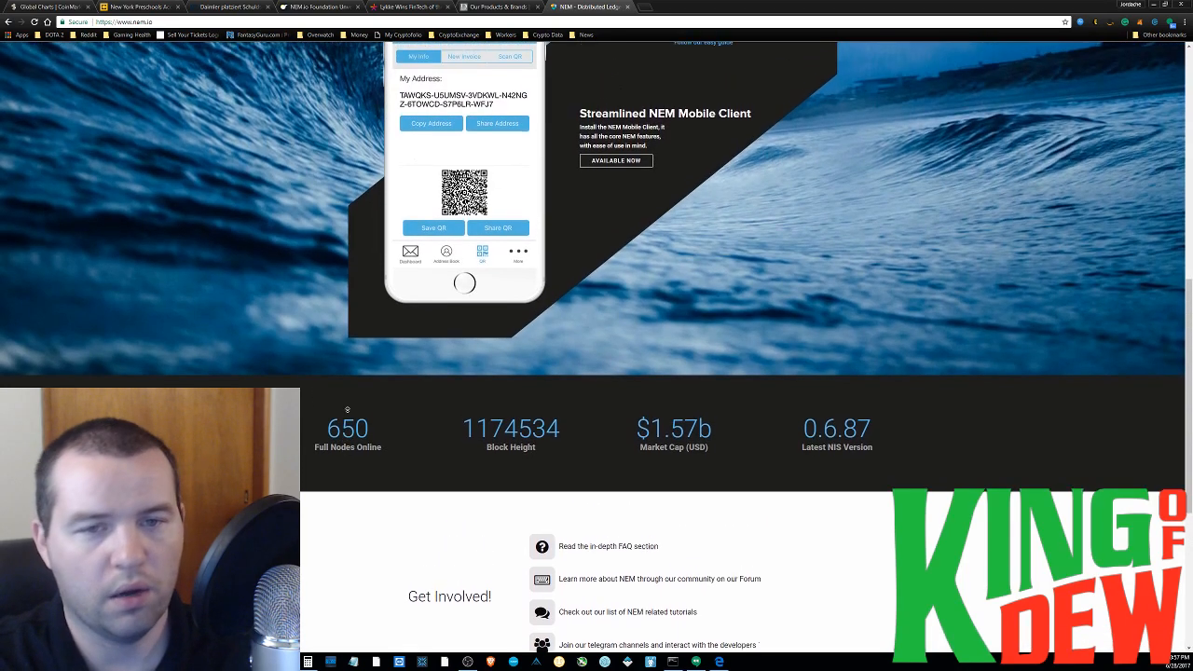
scroll(up, 3)
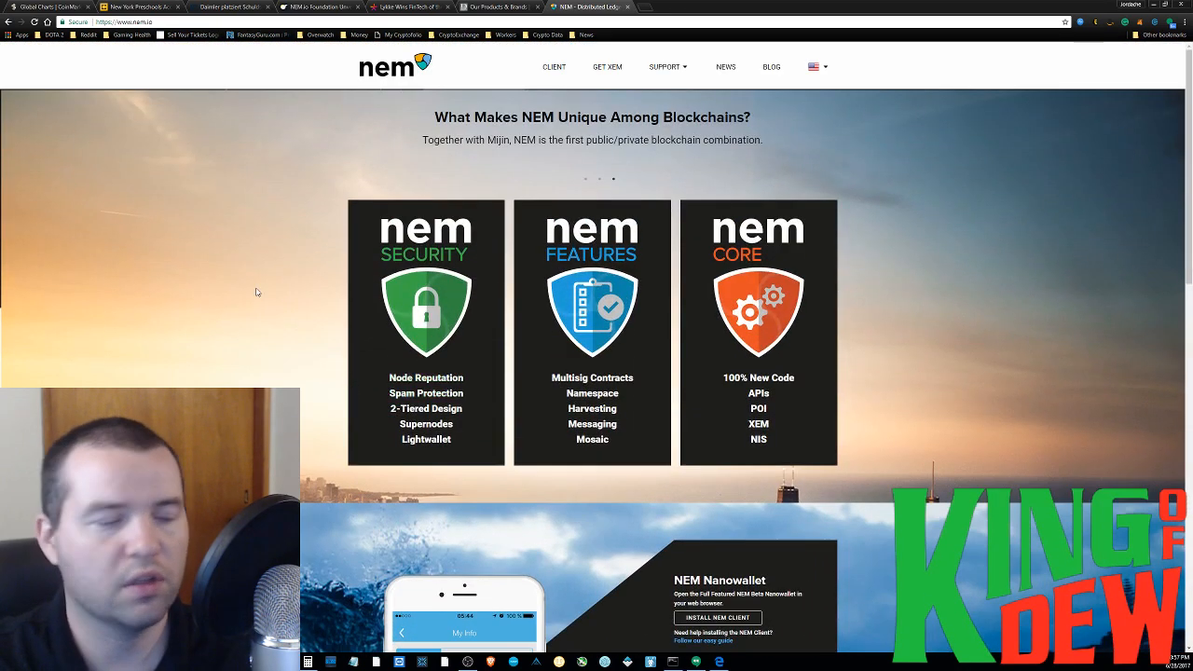